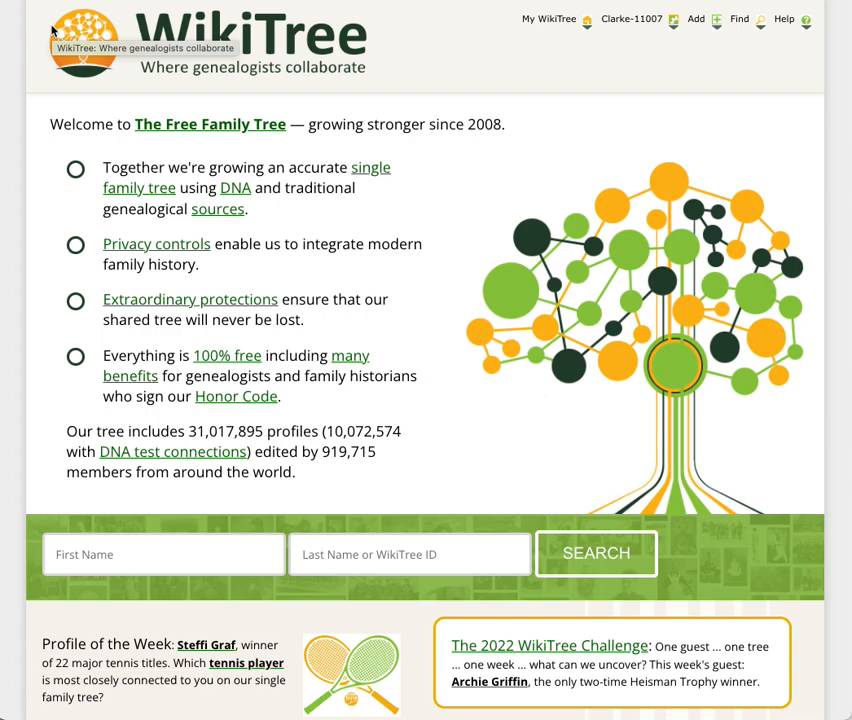
{"action": "mouse_move", "coordinate": [462, 50]}
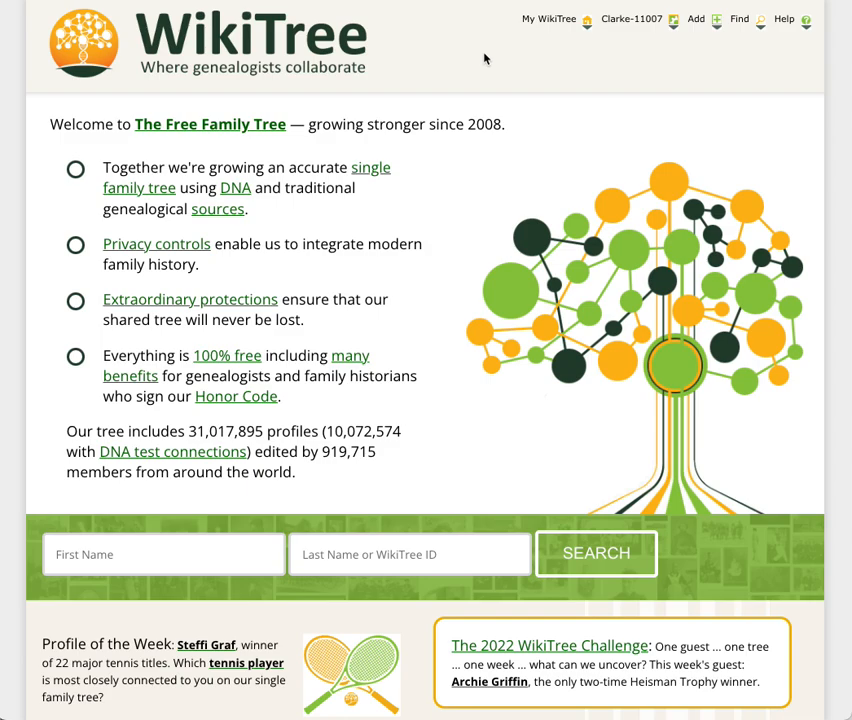
Open WikiTree's Find menu from the home page.
{"action": "left_click", "coordinate": [737, 19]}
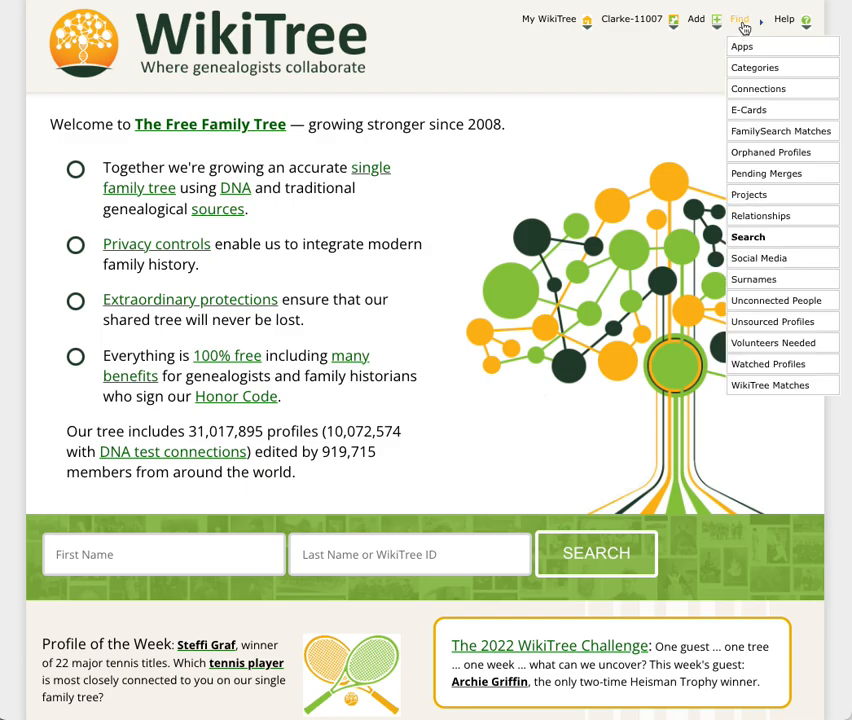
{"action": "mouse_move", "coordinate": [748, 237]}
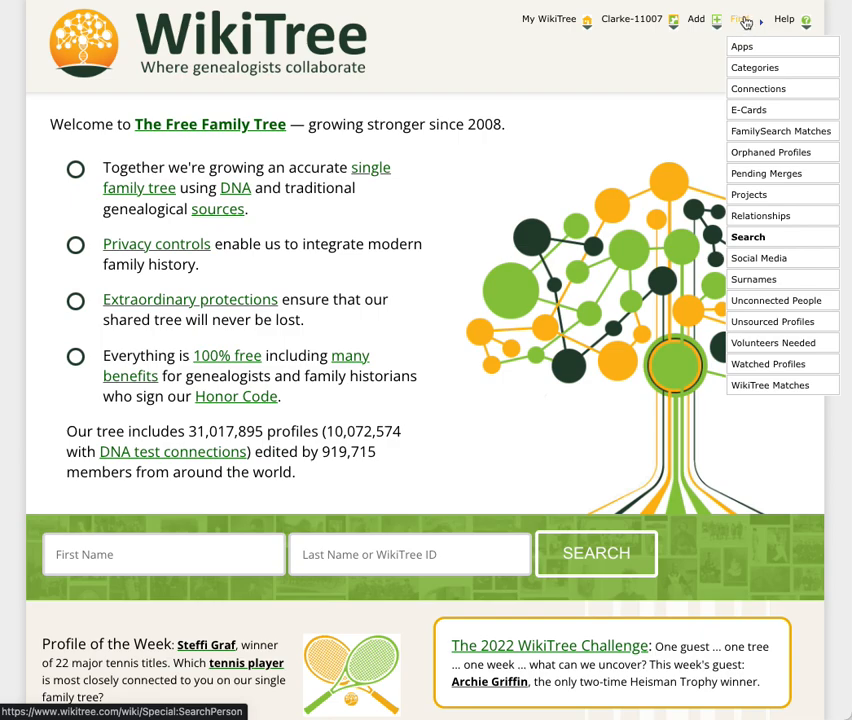
Choose Apps from the Find menu and launch SixDegrees from the Help:Apps list.
{"action": "left_click", "coordinate": [749, 46]}
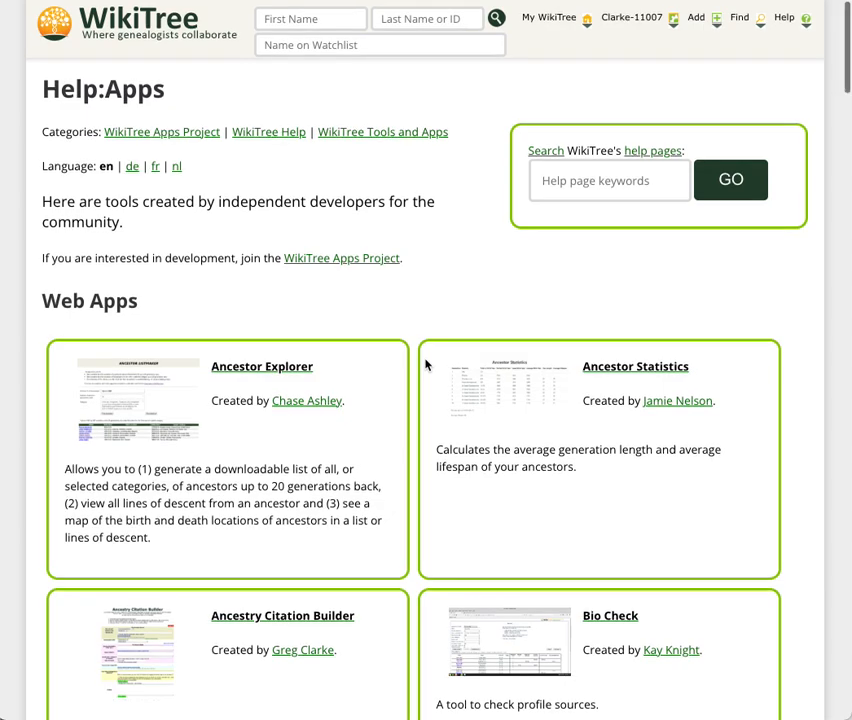
{"action": "scroll", "scroll_direction": "down", "scroll_amount": 3}
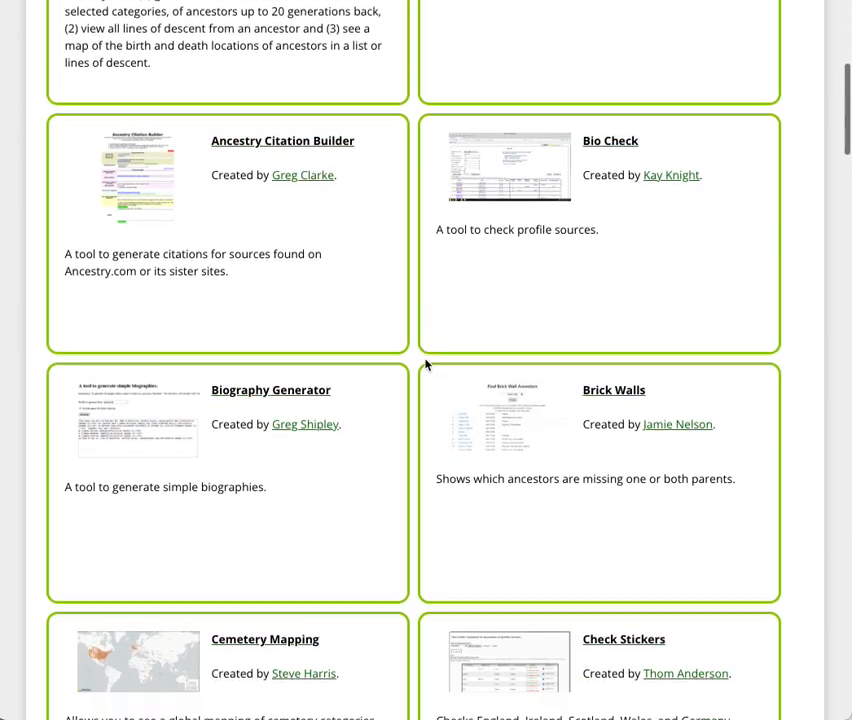
{"action": "scroll", "scroll_direction": "down", "scroll_amount": 3}
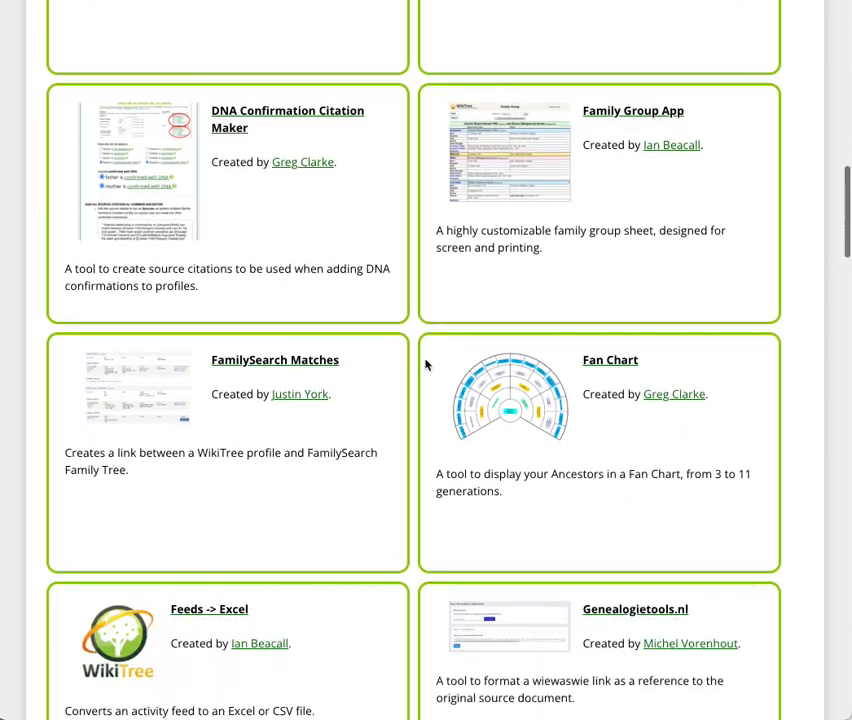
{"action": "scroll", "scroll_direction": "down", "scroll_amount": 3}
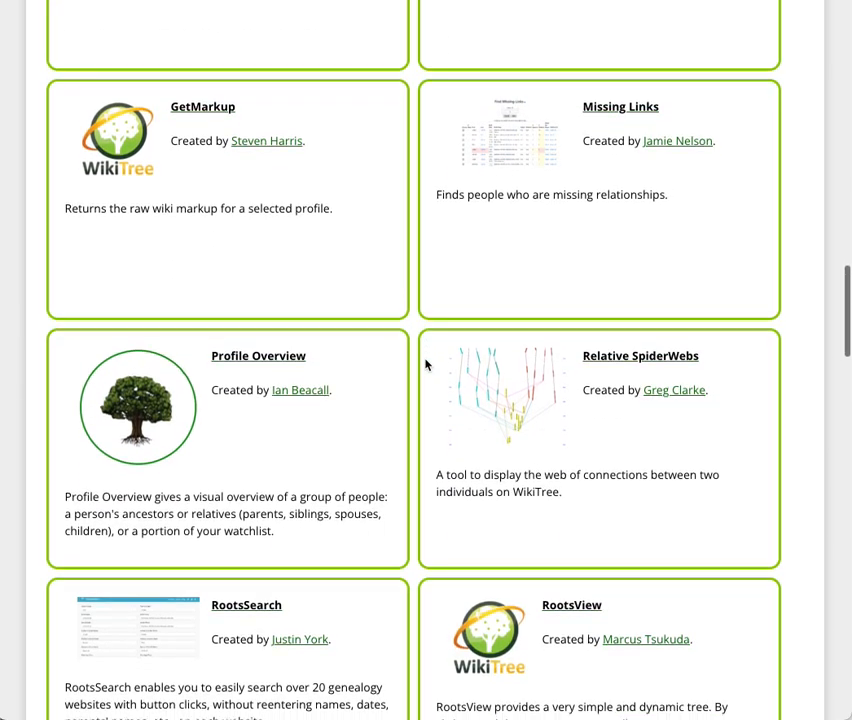
{"action": "scroll", "scroll_direction": "down", "scroll_amount": 3}
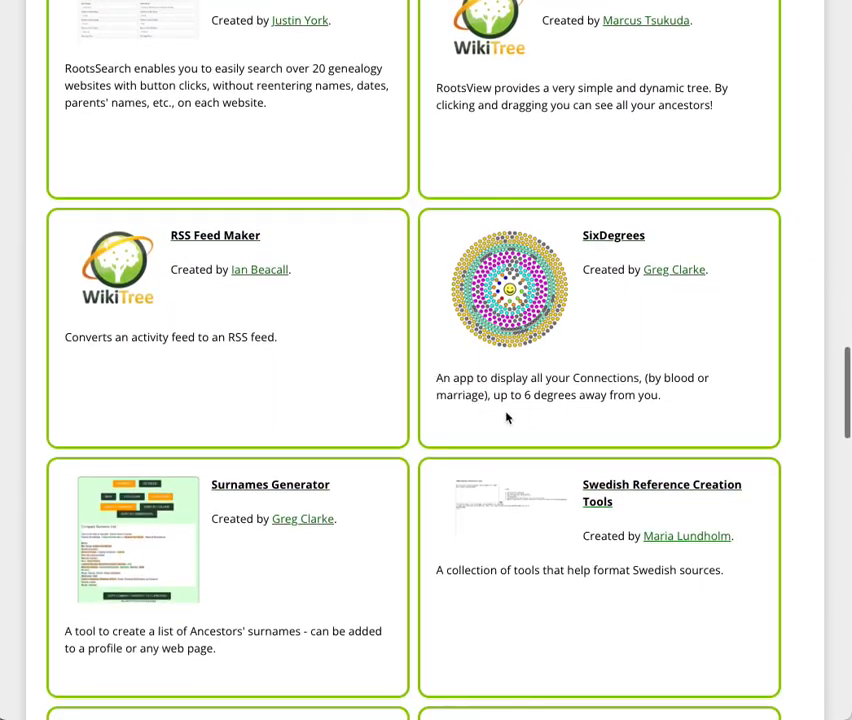
{"action": "left_click", "coordinate": [613, 235]}
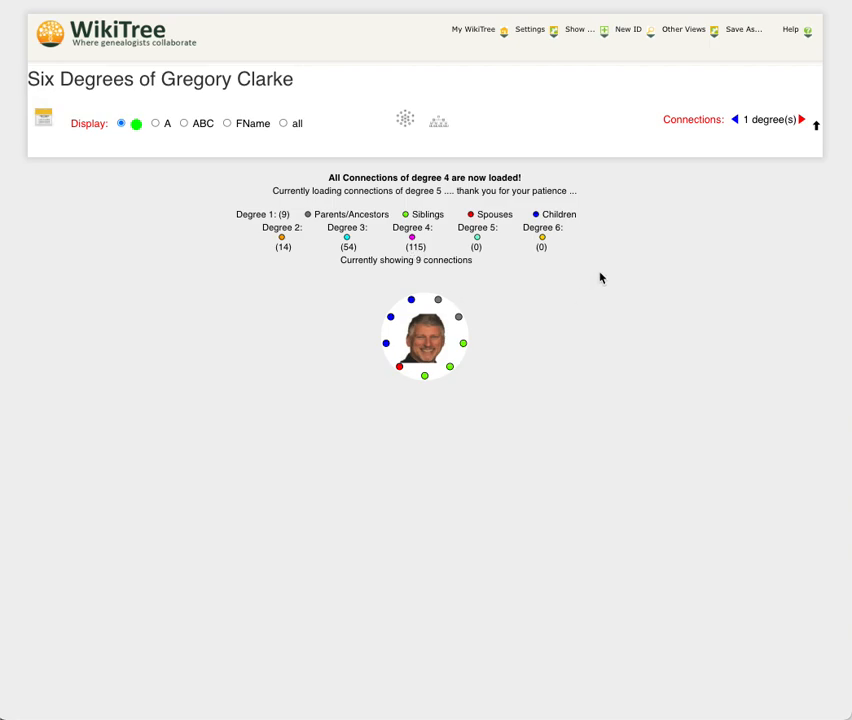
{"action": "mouse_move", "coordinate": [487, 356]}
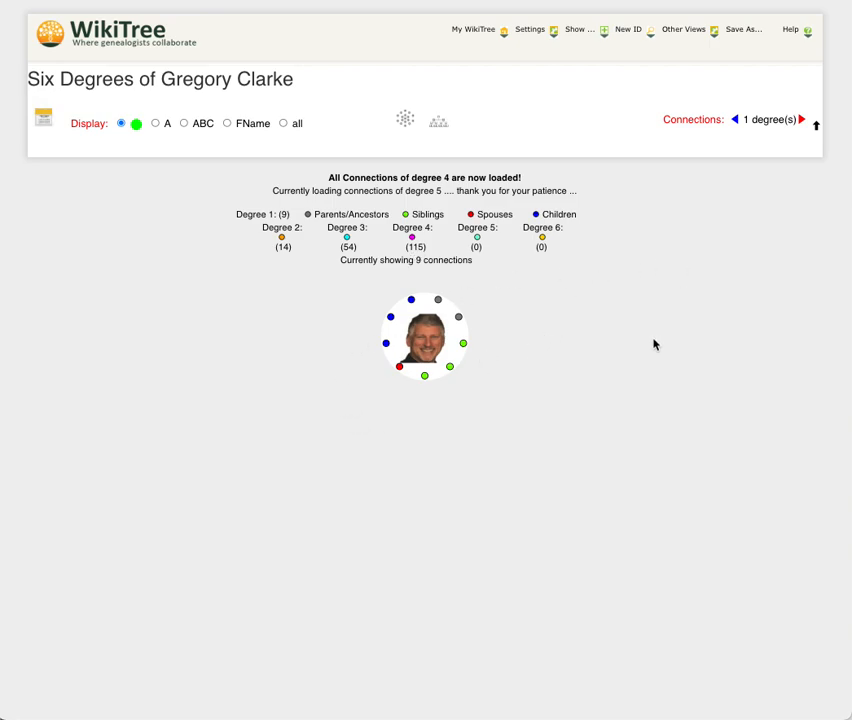
{"action": "mouse_move", "coordinate": [604, 372]}
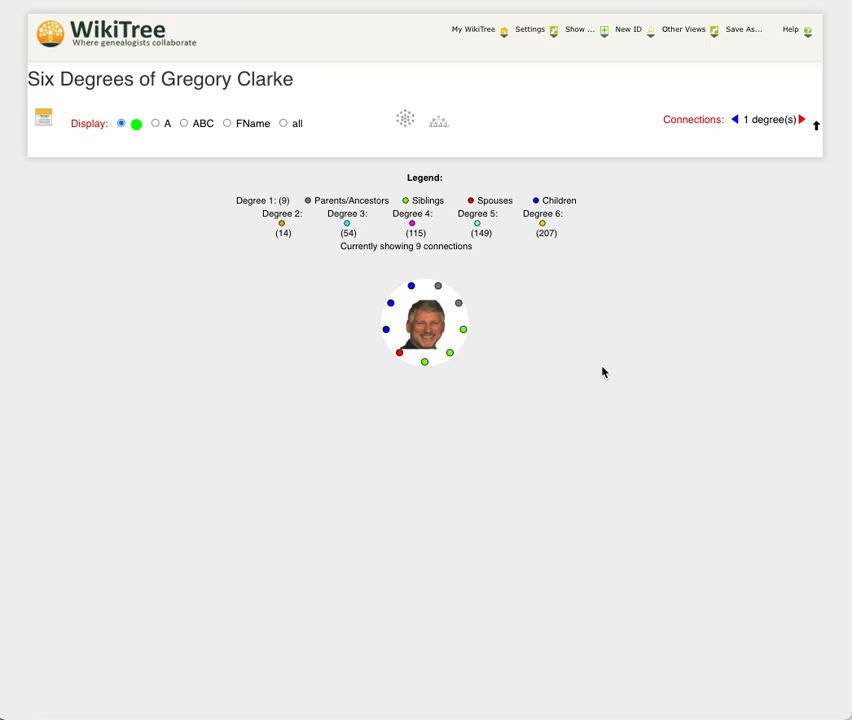
{"action": "mouse_move", "coordinate": [241, 258]}
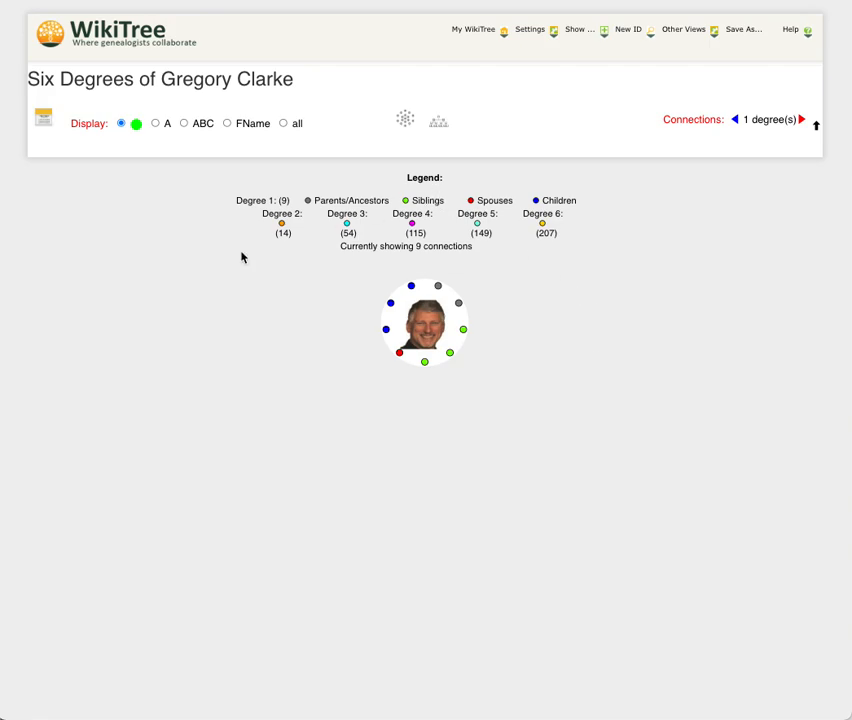
{"action": "mouse_move", "coordinate": [238, 267]}
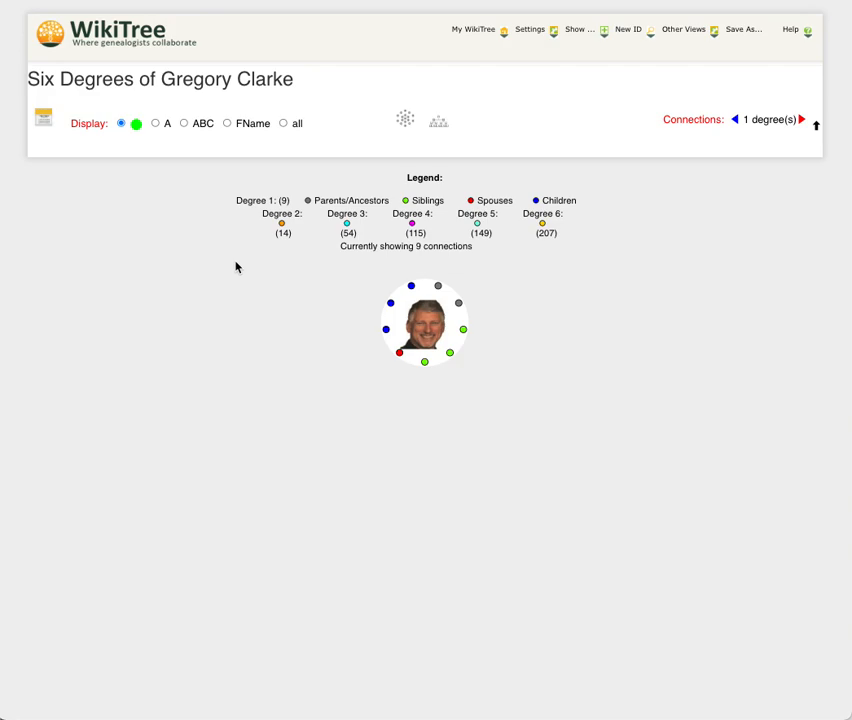
{"action": "mouse_move", "coordinate": [573, 226]}
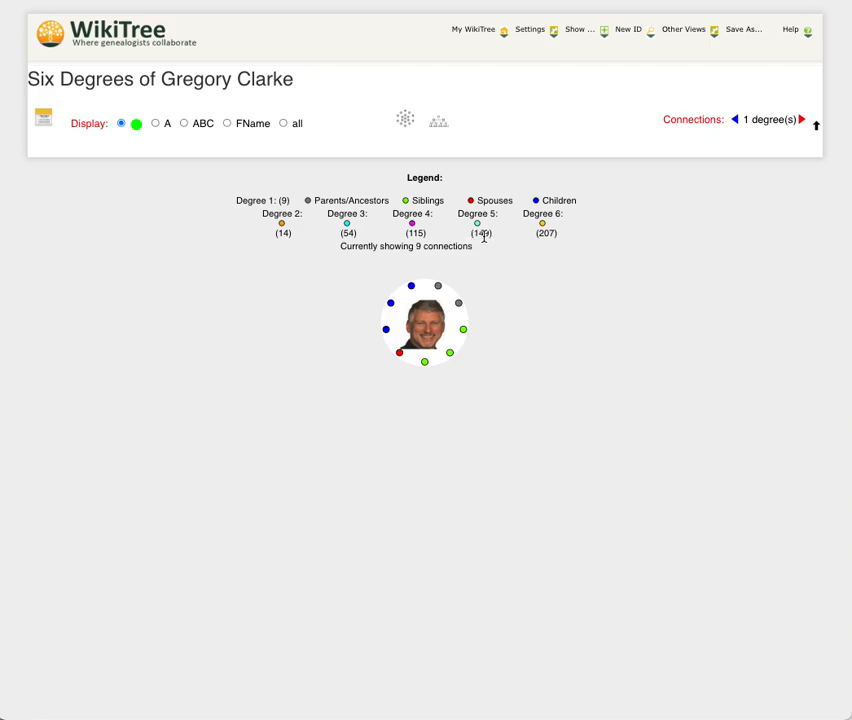
{"action": "mouse_move", "coordinate": [559, 238]}
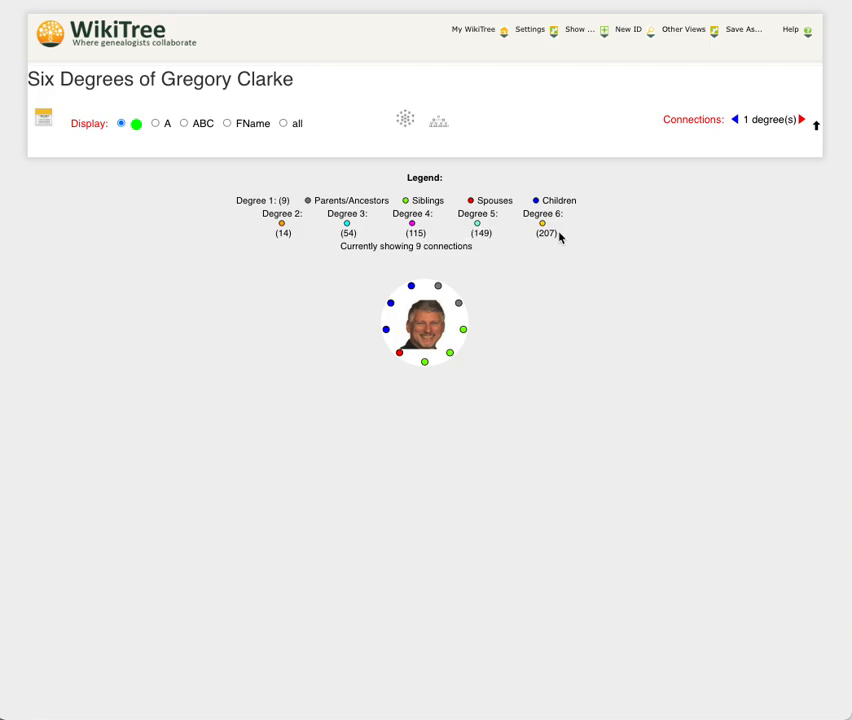
{"action": "mouse_move", "coordinate": [388, 274]}
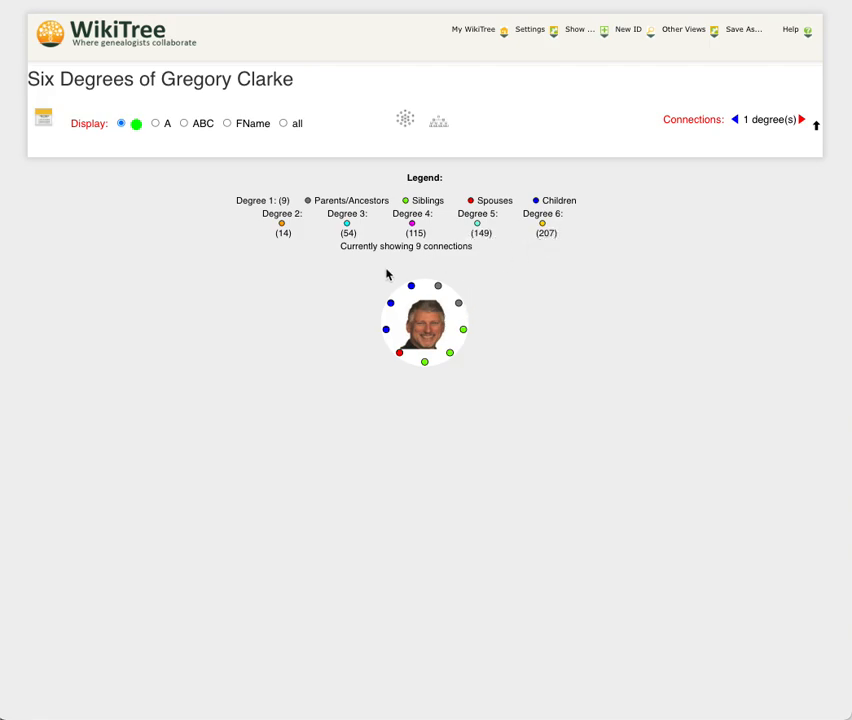
{"action": "mouse_move", "coordinate": [527, 342]}
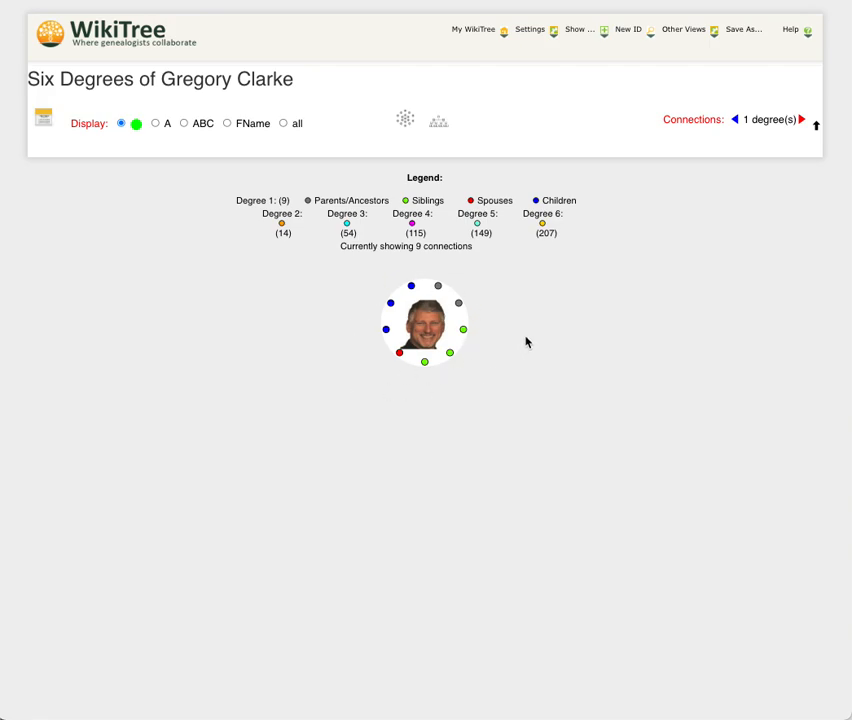
{"action": "mouse_move", "coordinate": [503, 330]}
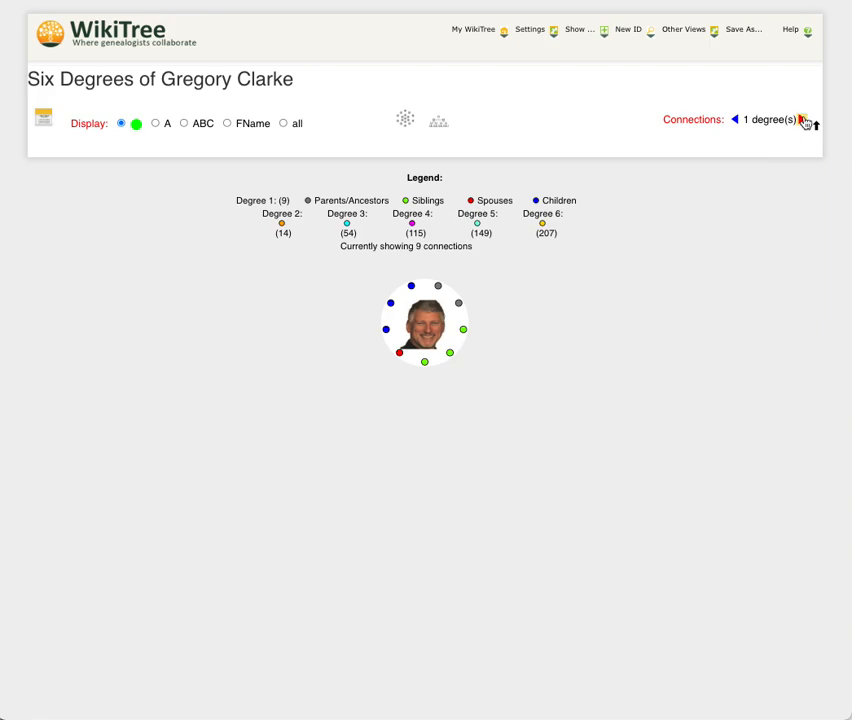
Raise the Connections degree count to 6, showing 548 connections.
{"action": "left_click", "coordinate": [811, 122]}
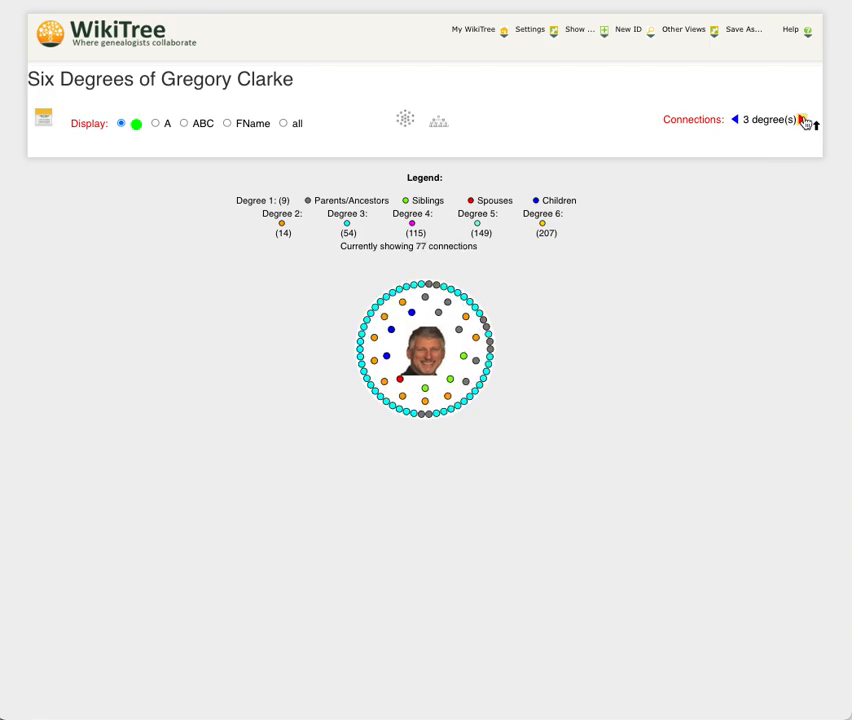
{"action": "left_click", "coordinate": [807, 122]}
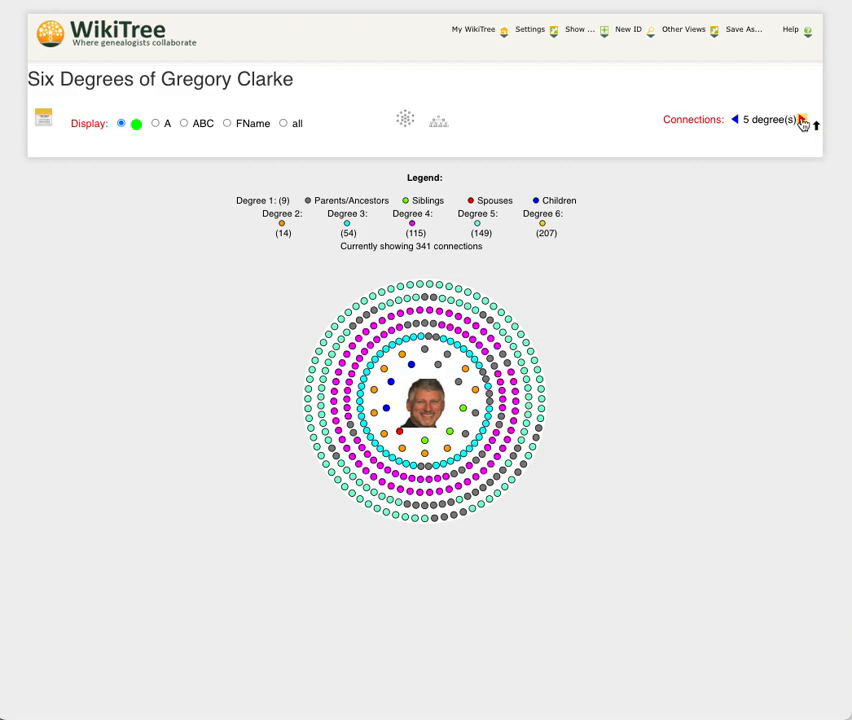
{"action": "left_click", "coordinate": [812, 124]}
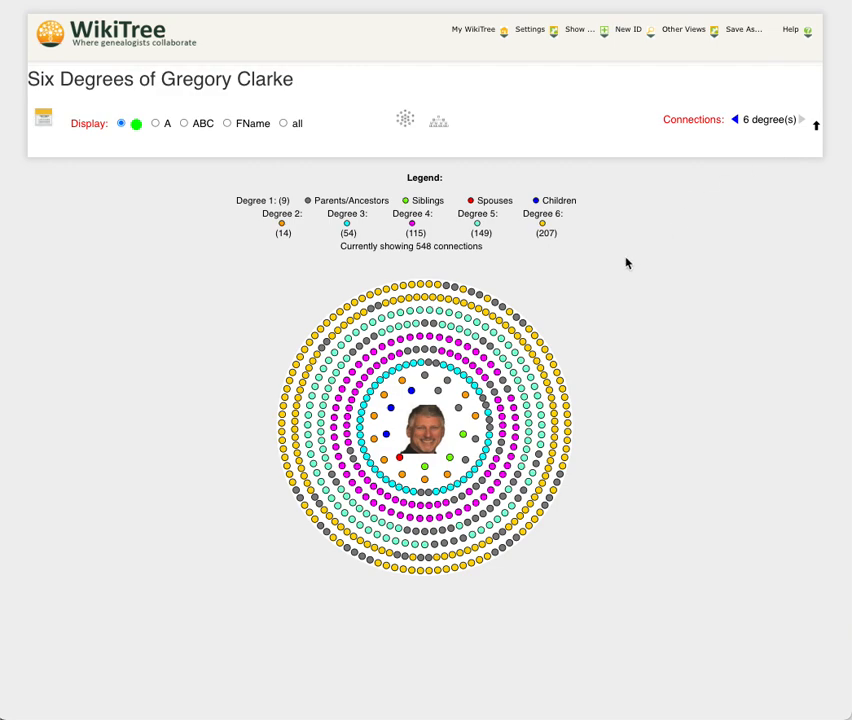
{"action": "mouse_move", "coordinate": [495, 285]}
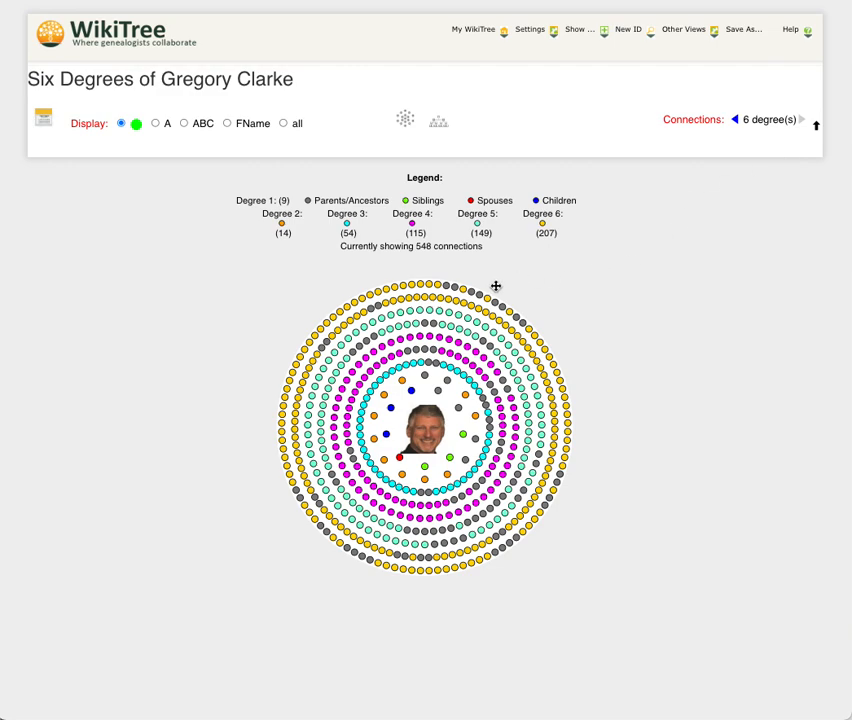
{"action": "mouse_move", "coordinate": [544, 284]}
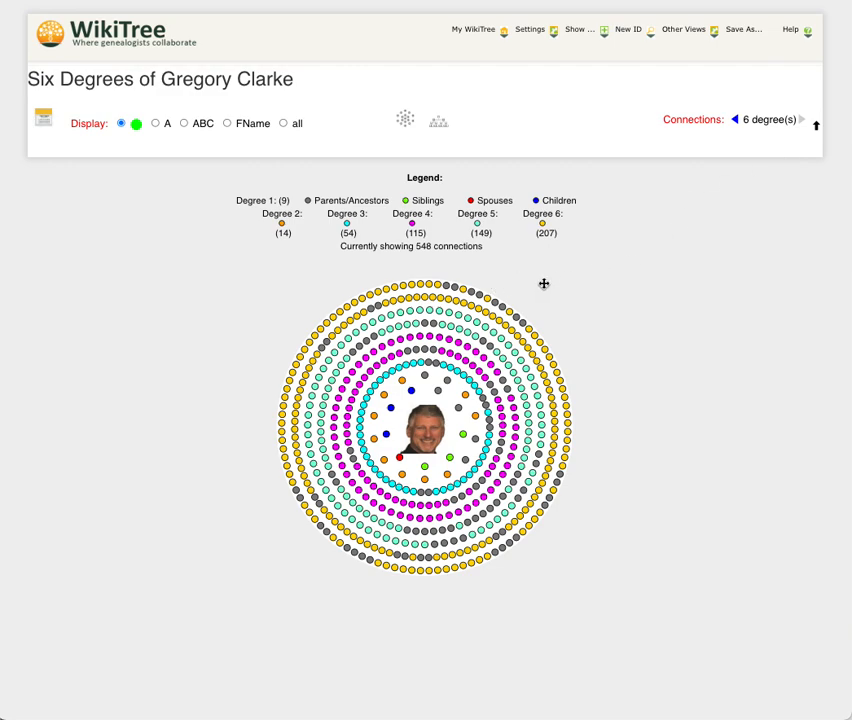
{"action": "mouse_move", "coordinate": [478, 295]}
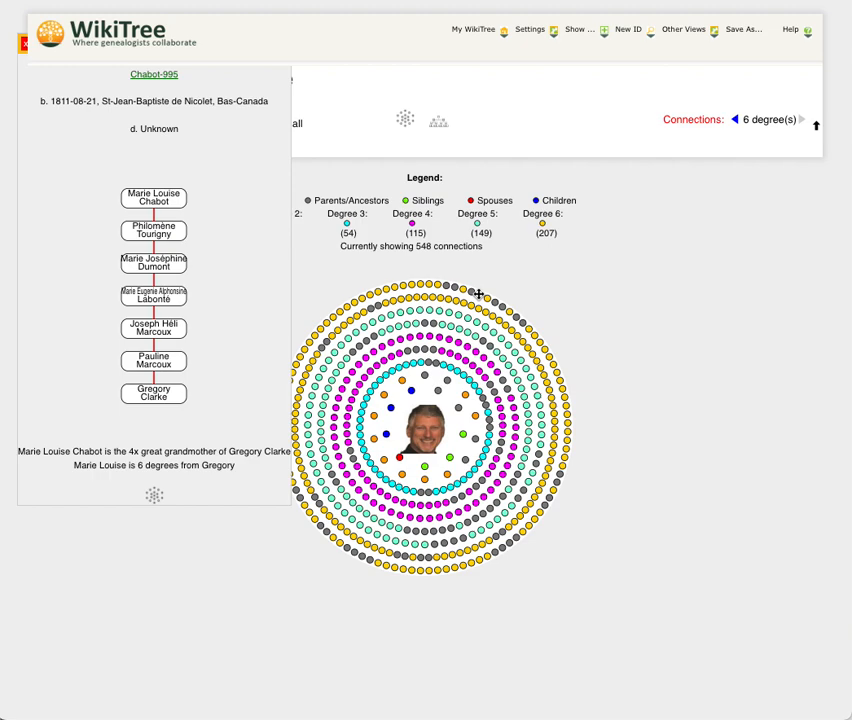
{"action": "mouse_move", "coordinate": [645, 275]}
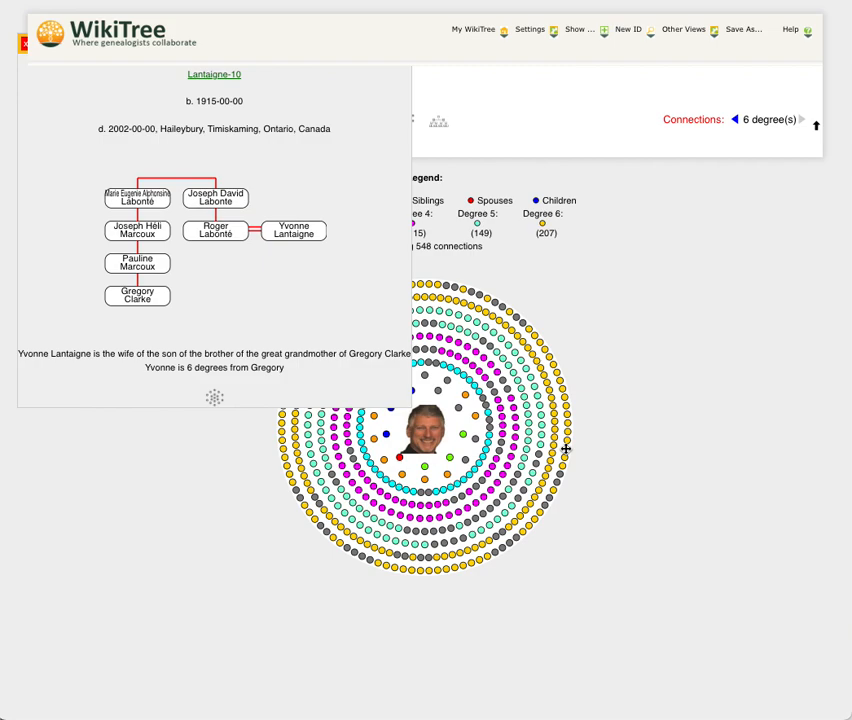
{"action": "mouse_move", "coordinate": [268, 281]}
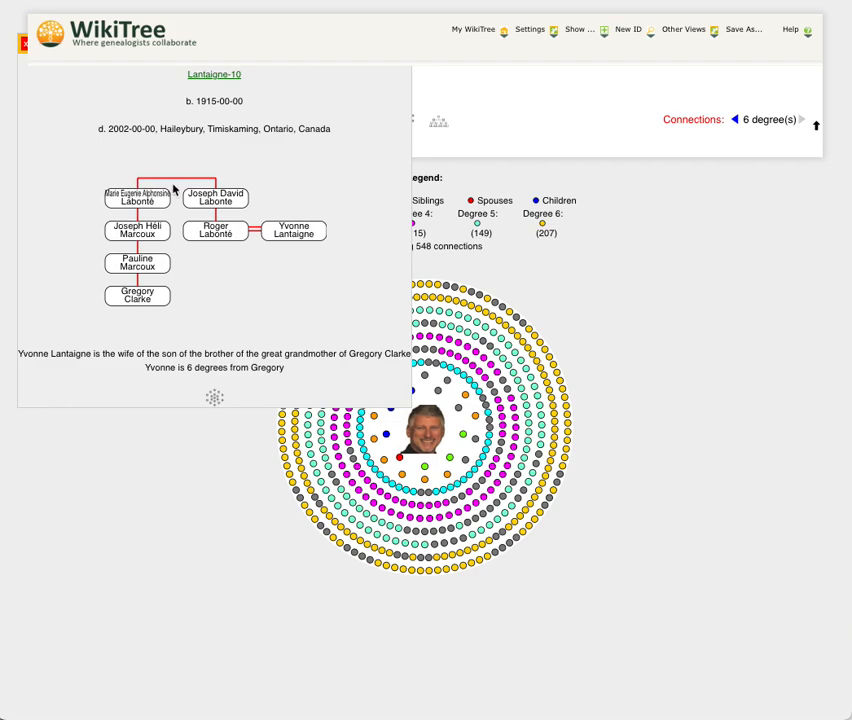
{"action": "mouse_move", "coordinate": [242, 233]}
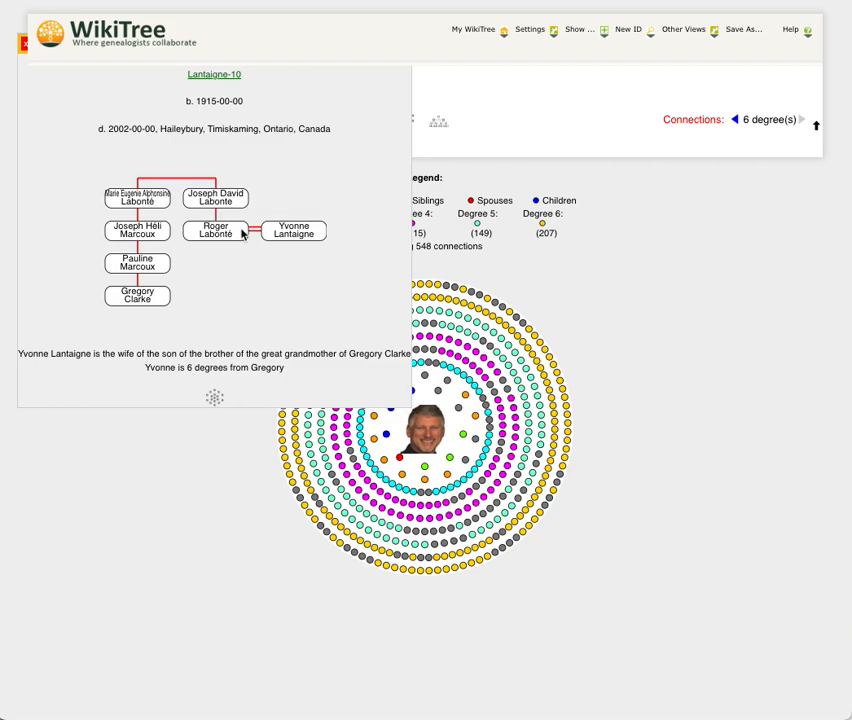
{"action": "mouse_move", "coordinate": [331, 216]}
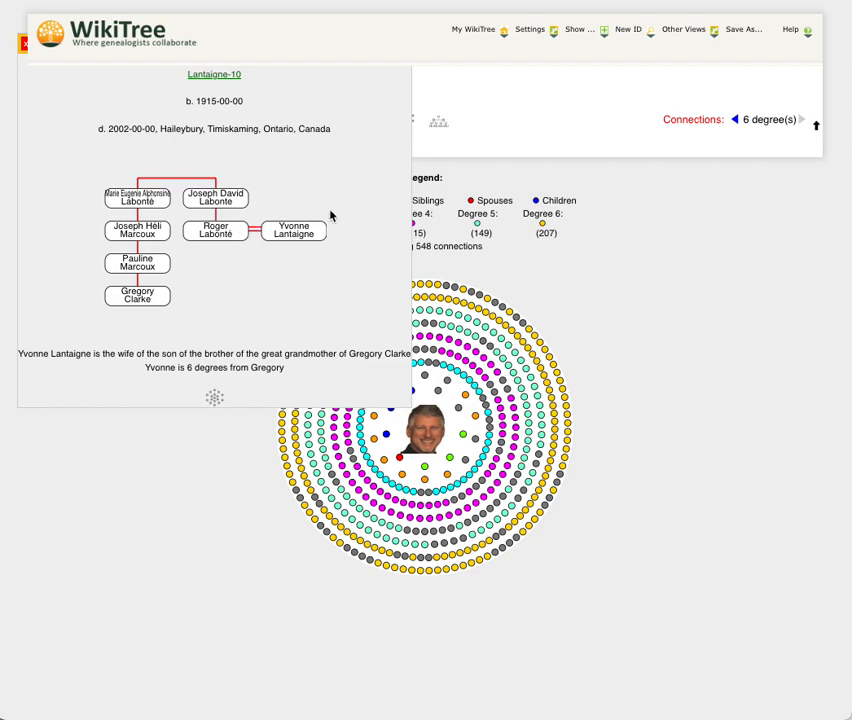
{"action": "mouse_move", "coordinate": [373, 224]}
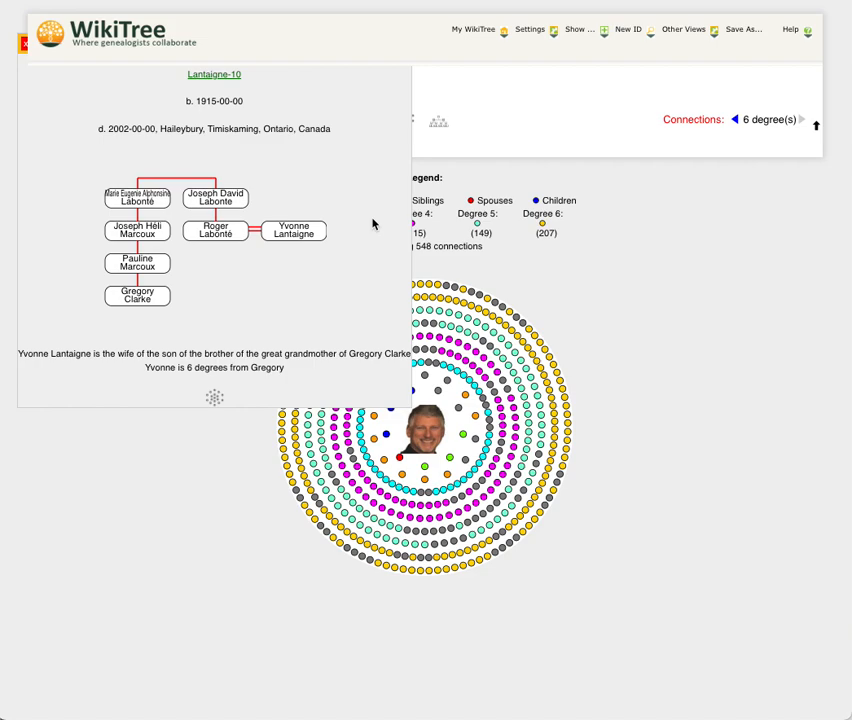
{"action": "mouse_move", "coordinate": [40, 80]}
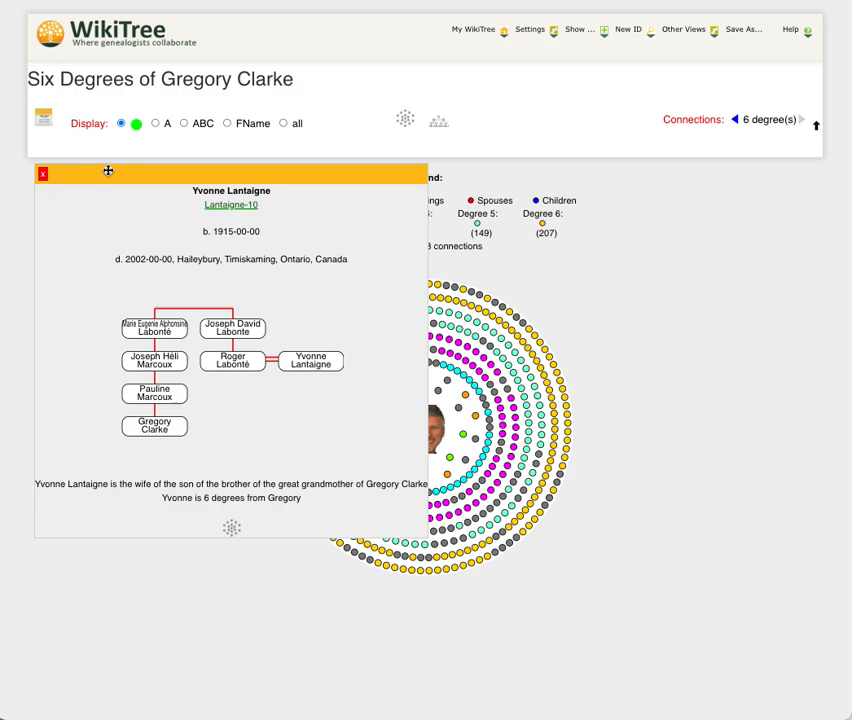
{"action": "left_click_drag", "start_coordinate": [108, 170], "coordinate": [103, 210]}
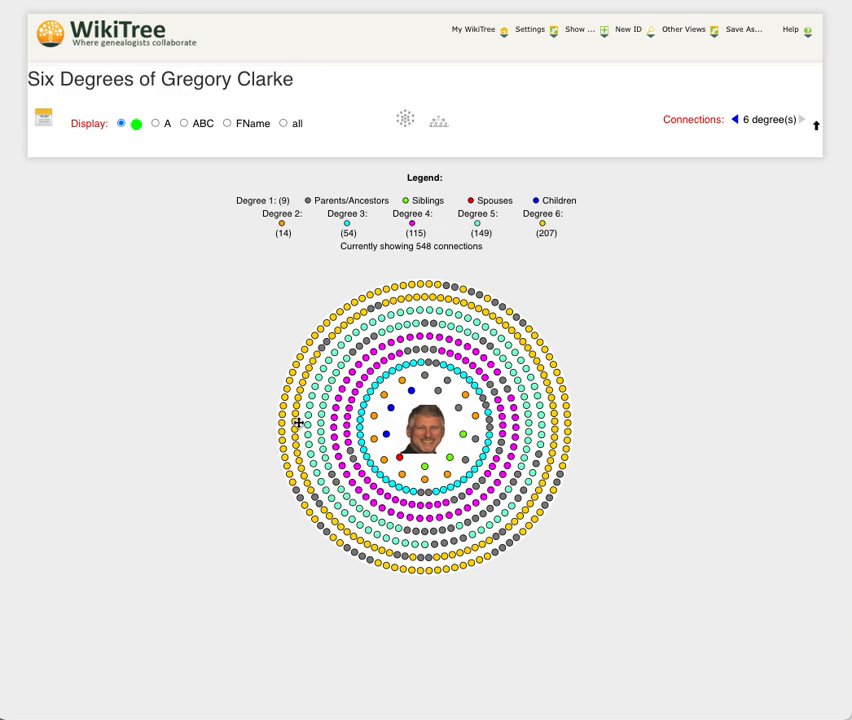
{"action": "left_click", "coordinate": [300, 424]}
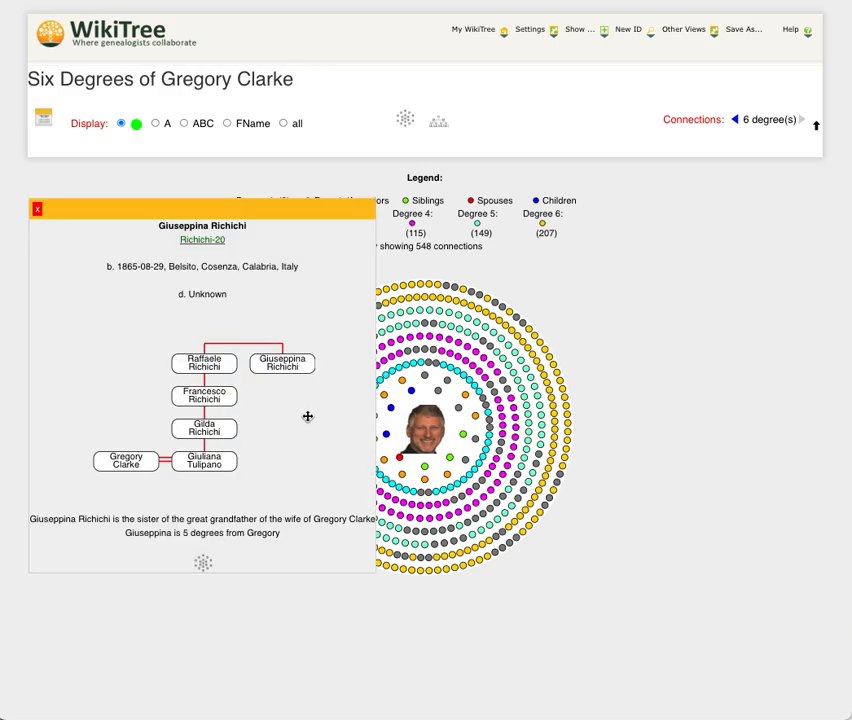
{"action": "mouse_move", "coordinate": [309, 477]}
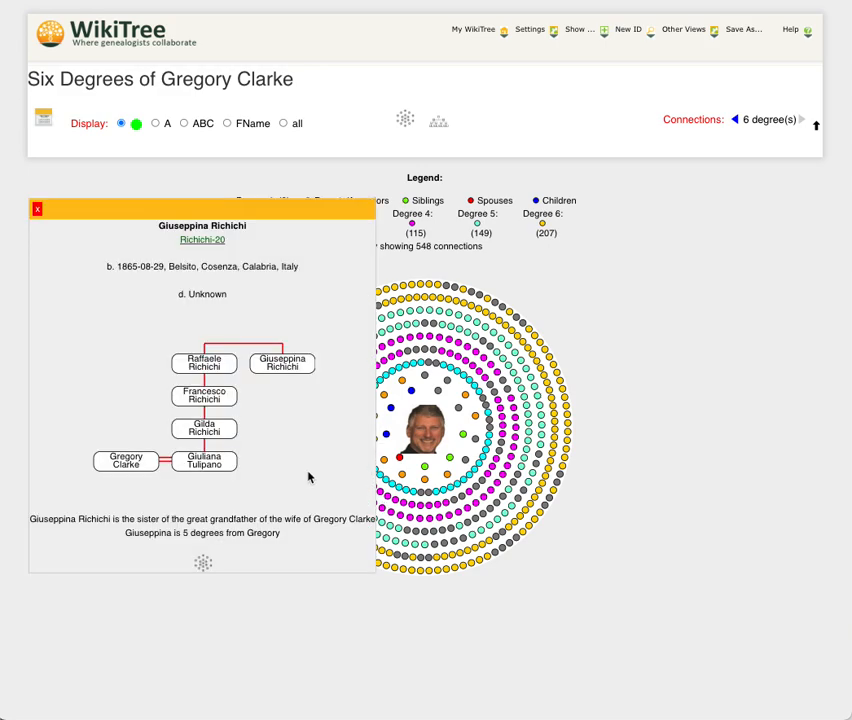
{"action": "mouse_move", "coordinate": [289, 211]}
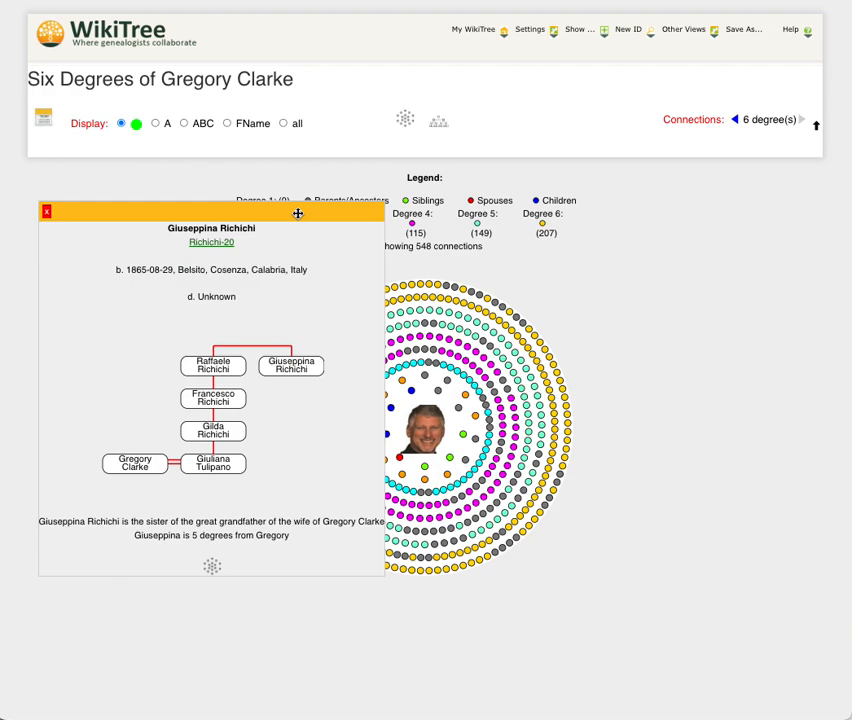
{"action": "mouse_move", "coordinate": [314, 213]}
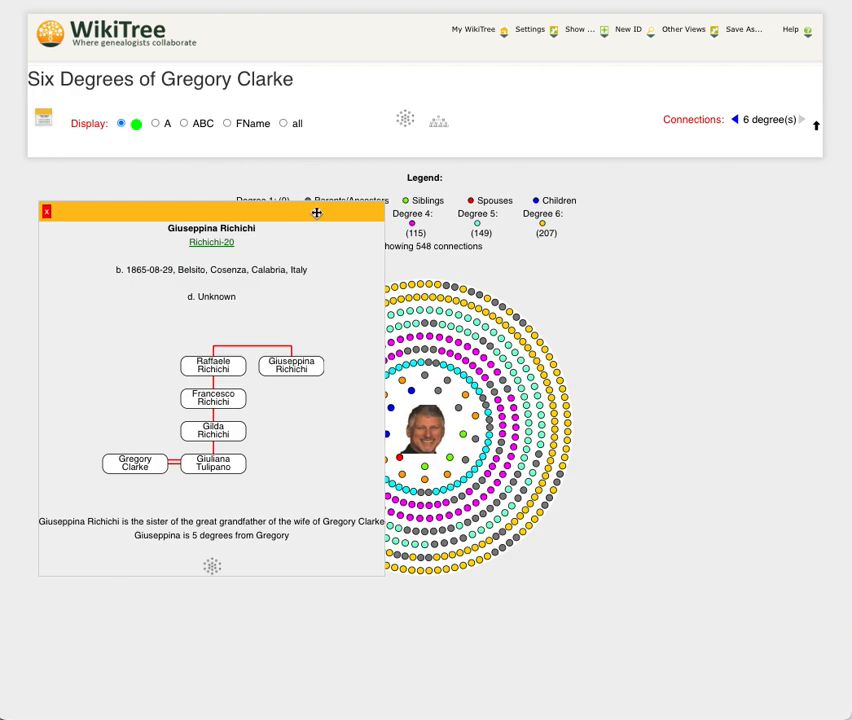
{"action": "left_click", "coordinate": [46, 213]}
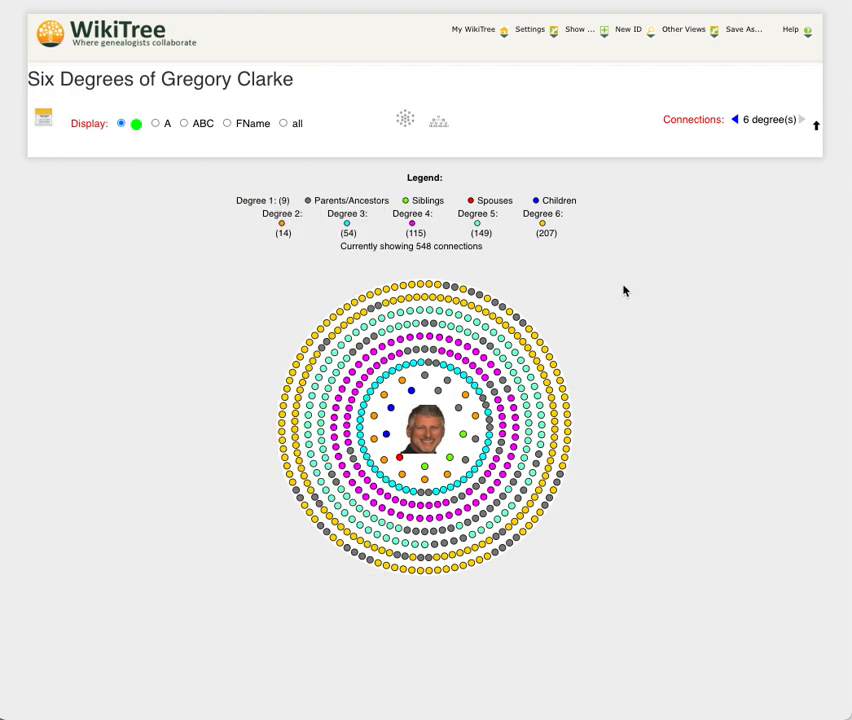
{"action": "mouse_move", "coordinate": [611, 283]}
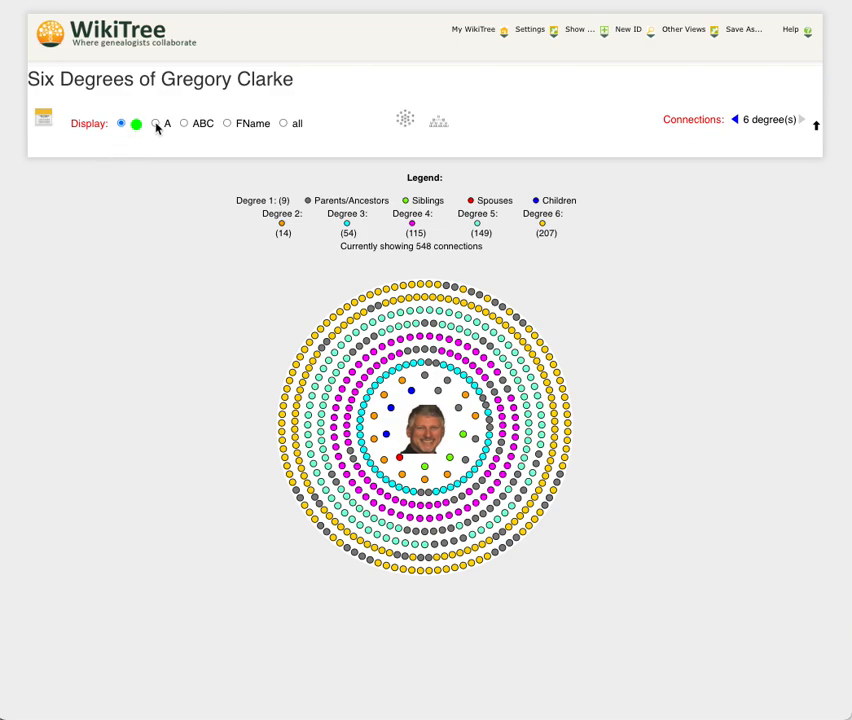
Select the 'A' Display option to label ring members with initials.
{"action": "left_click", "coordinate": [156, 124]}
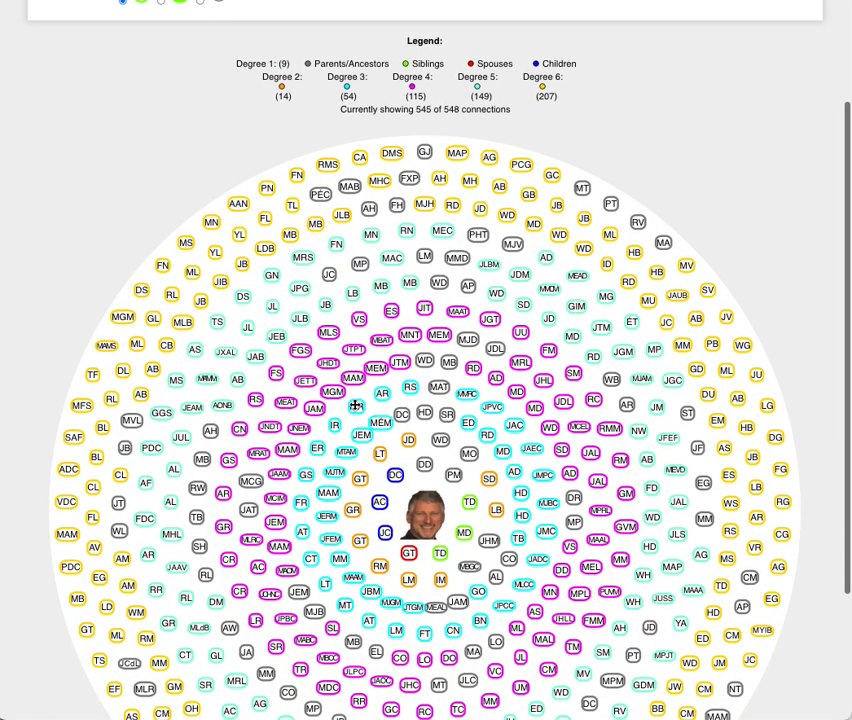
{"action": "scroll", "scroll_direction": "up", "scroll_amount": 3}
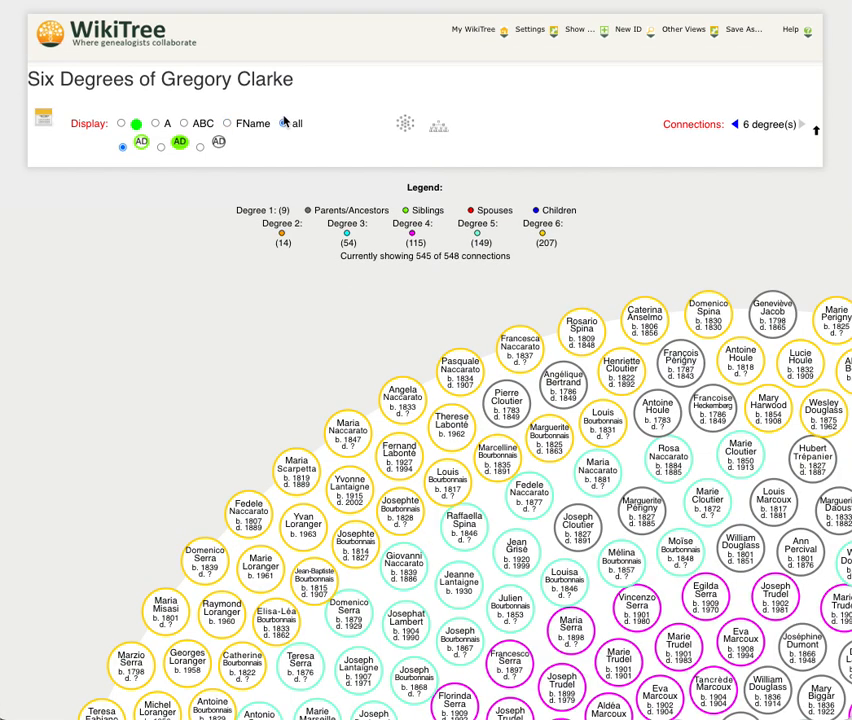
{"action": "scroll", "scroll_direction": "down", "scroll_amount": 3}
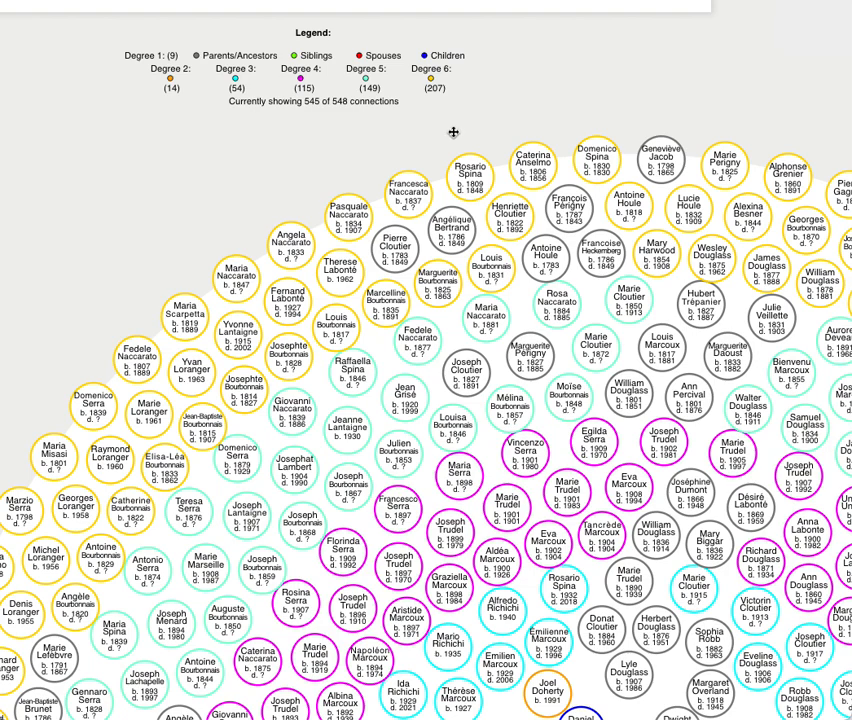
{"action": "mouse_move", "coordinate": [598, 275]}
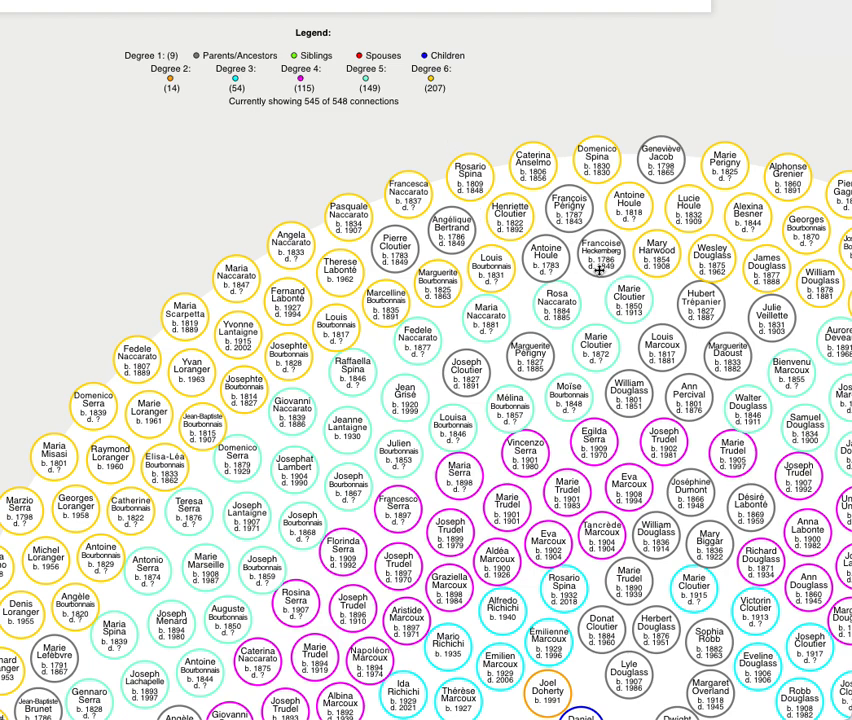
{"action": "left_click", "coordinate": [466, 368]}
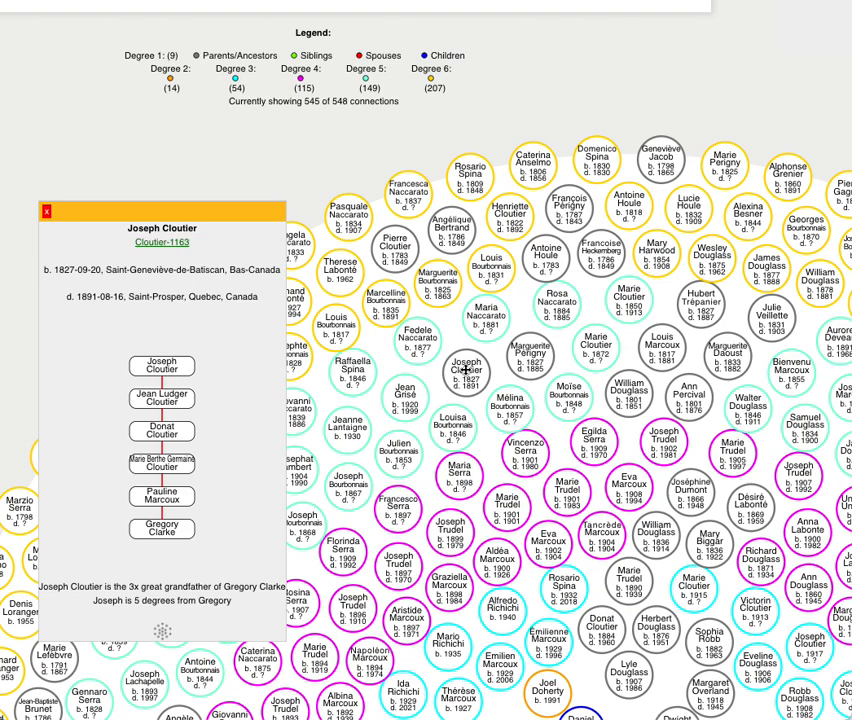
{"action": "left_click", "coordinate": [48, 212]}
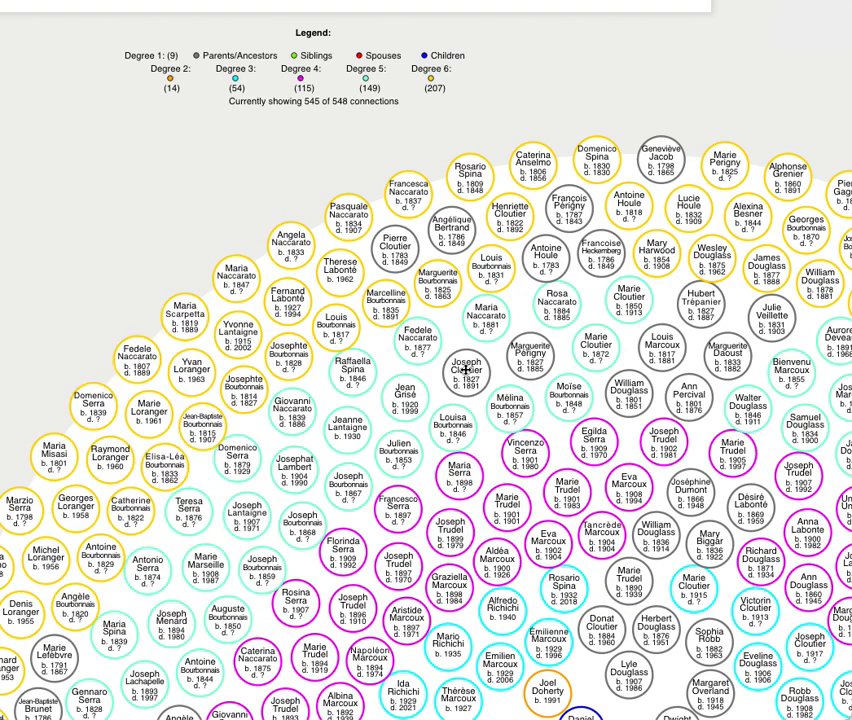
{"action": "left_click", "coordinate": [467, 370]}
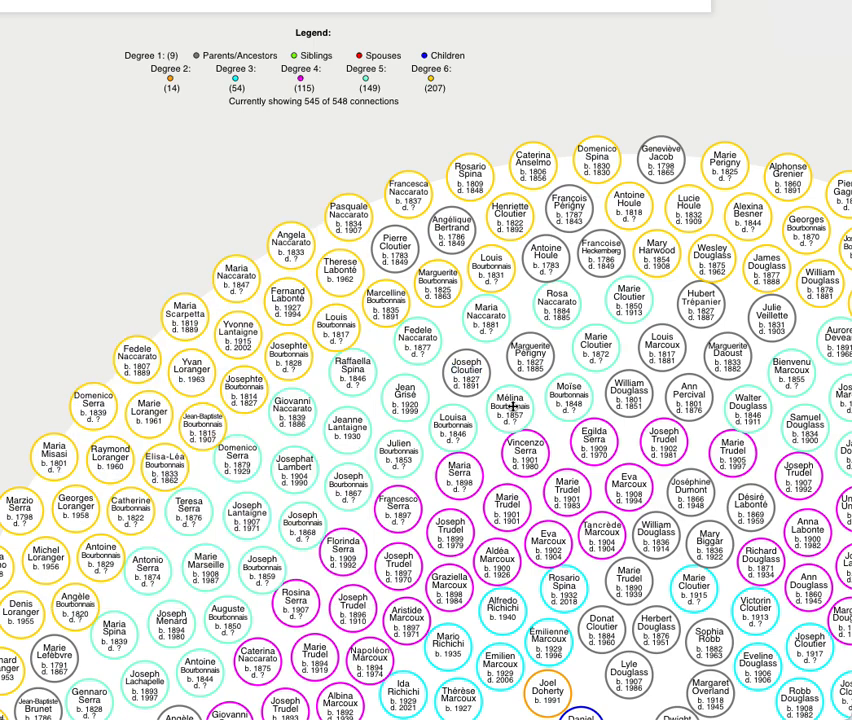
{"action": "mouse_move", "coordinate": [592, 97]}
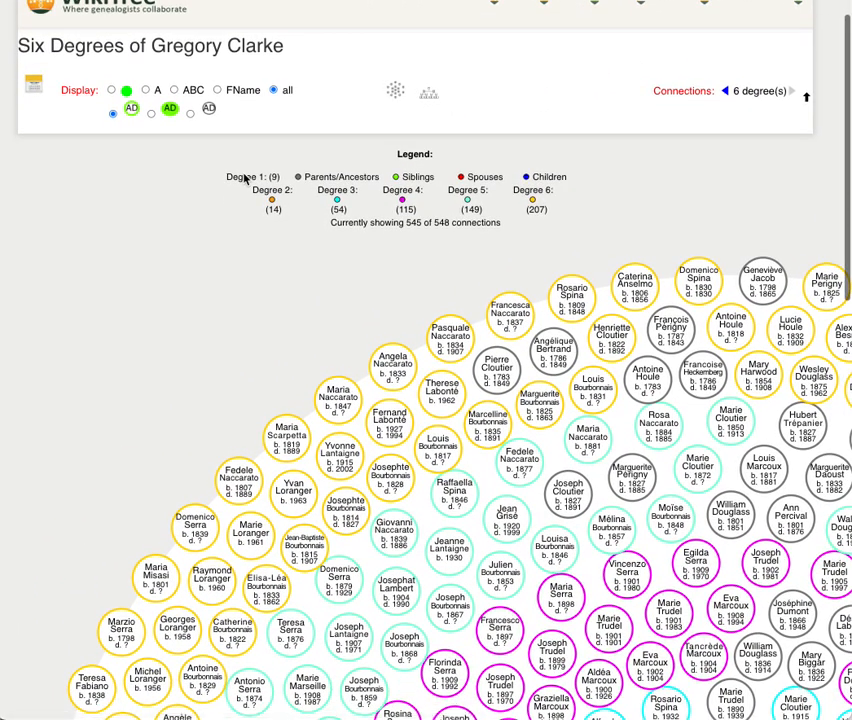
{"action": "mouse_move", "coordinate": [186, 86]}
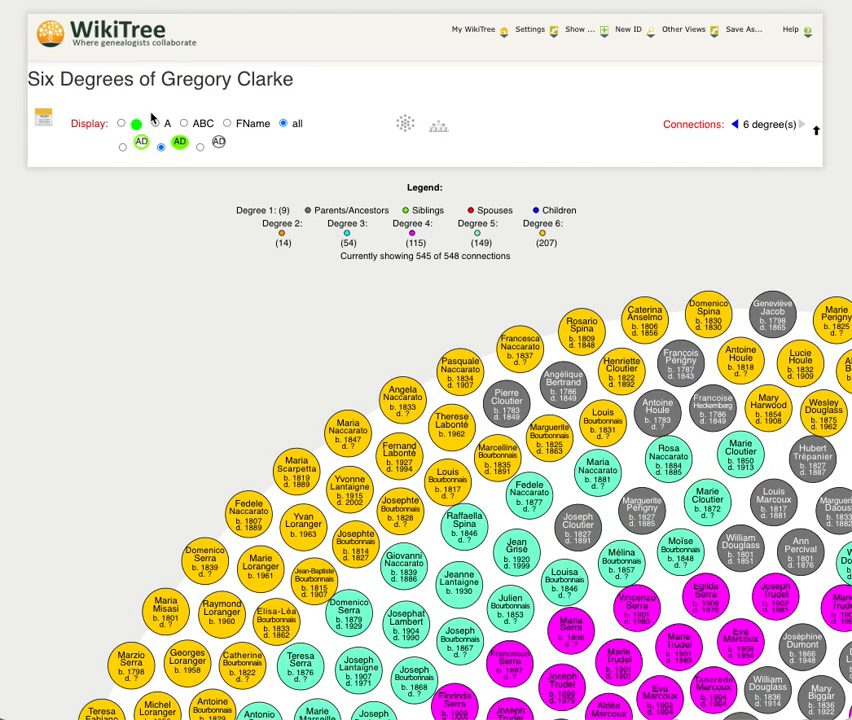
Scroll through the chart showing uncoloured circles for the 545 named connections.
{"action": "scroll", "scroll_direction": "down", "scroll_amount": 3}
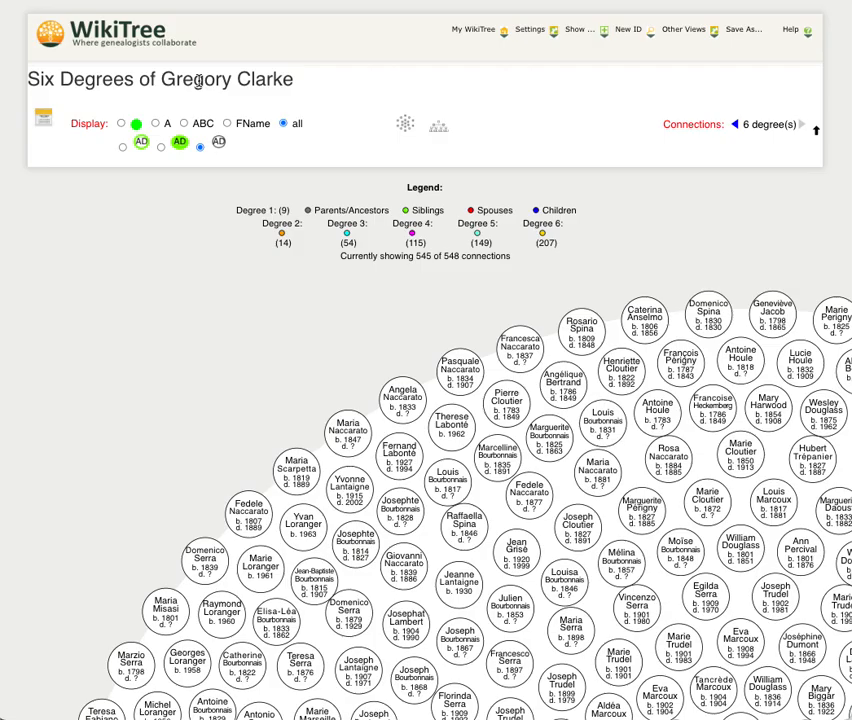
{"action": "scroll", "scroll_direction": "down", "scroll_amount": 3}
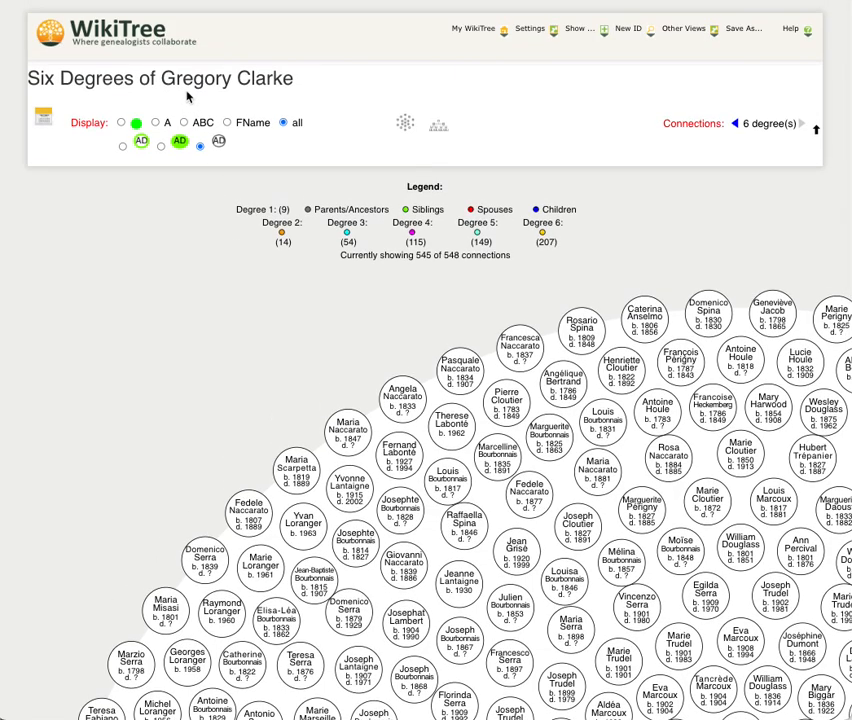
Switch to the family-tree view of direct relatives and spouses, 259 people.
{"action": "left_click", "coordinate": [184, 122]}
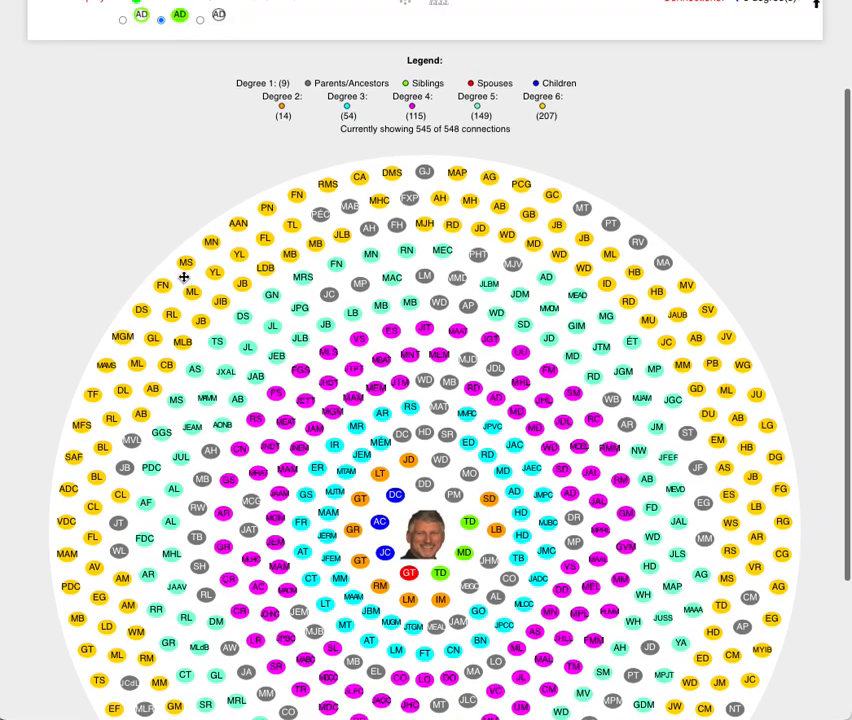
{"action": "scroll", "scroll_direction": "up", "scroll_amount": 3}
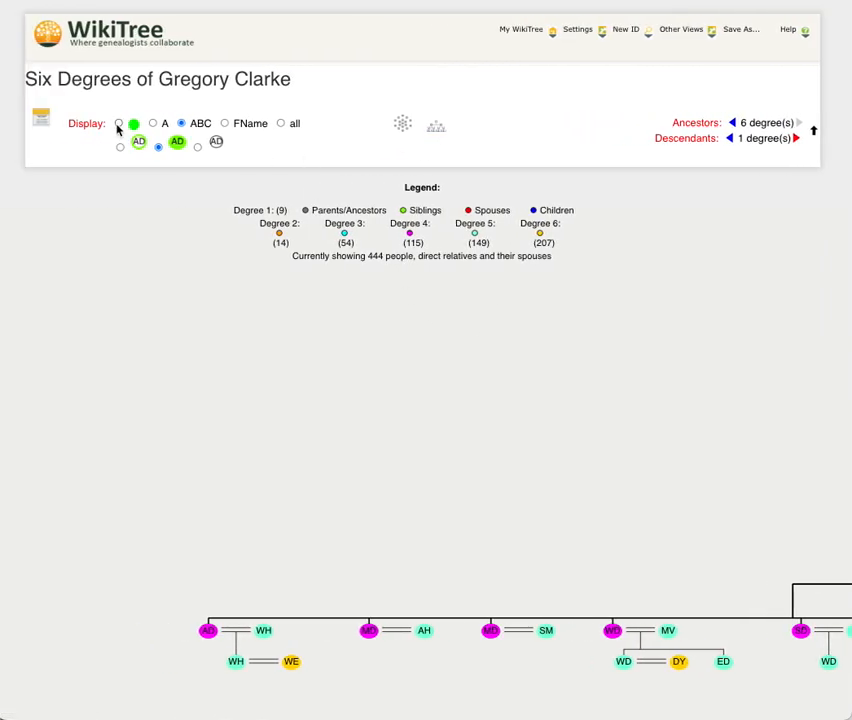
{"action": "left_click", "coordinate": [118, 124]}
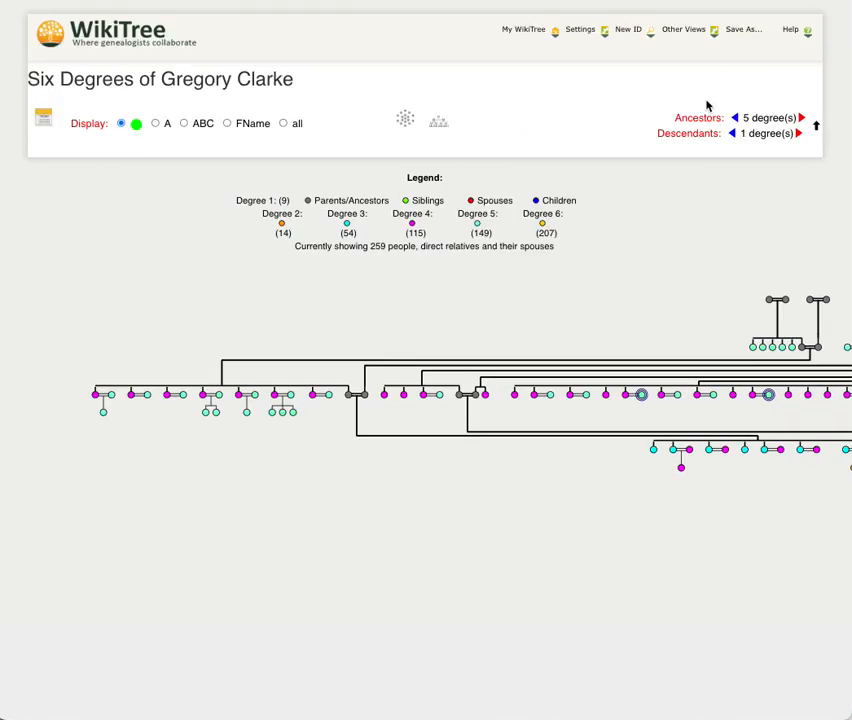
Reduce the family tree to 4 ancestor degrees, 142 people.
{"action": "left_click", "coordinate": [734, 117]}
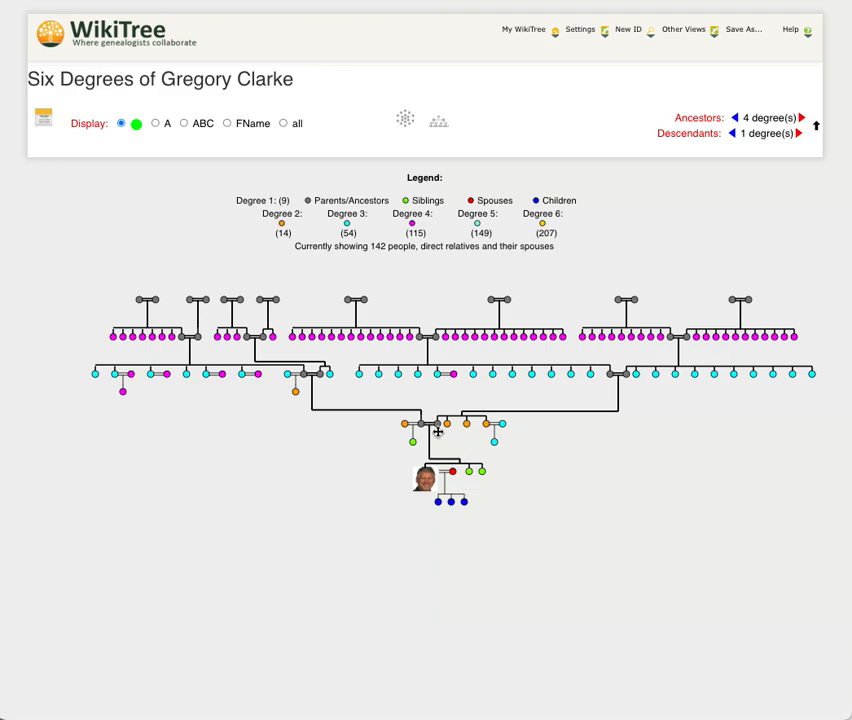
{"action": "mouse_move", "coordinate": [234, 340]}
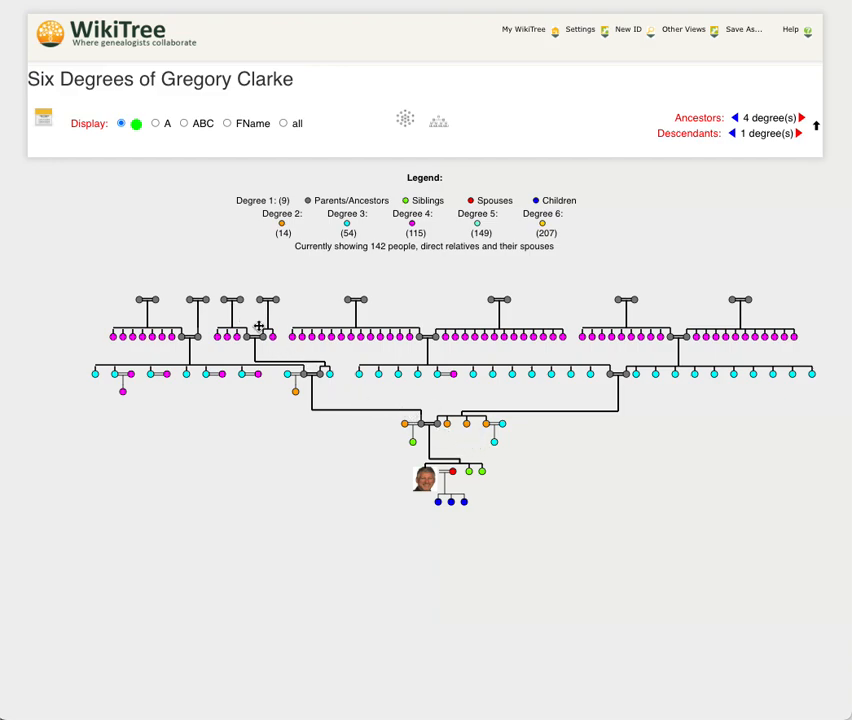
{"action": "mouse_move", "coordinate": [307, 298]}
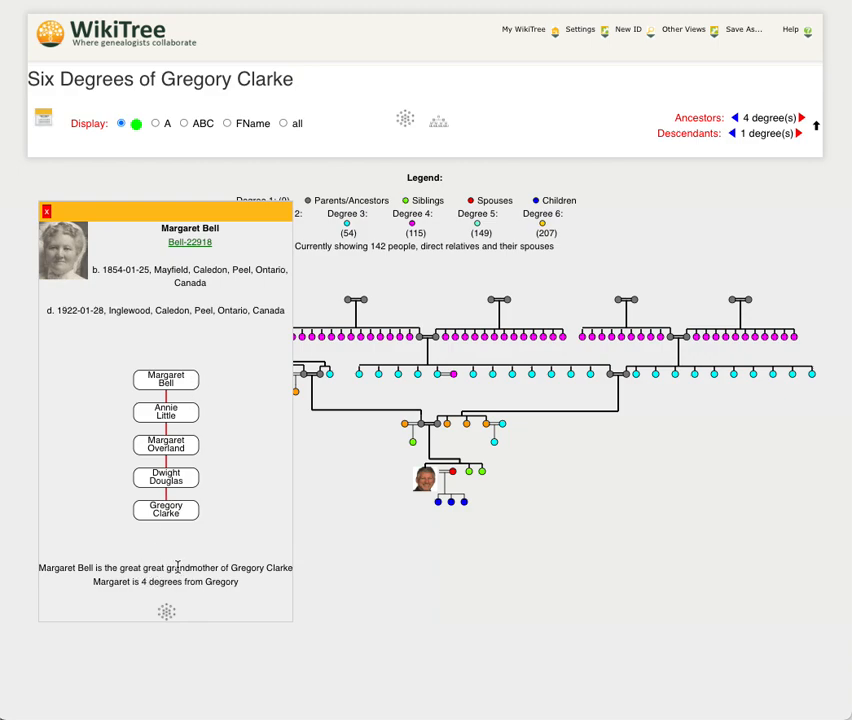
{"action": "mouse_move", "coordinate": [48, 208]}
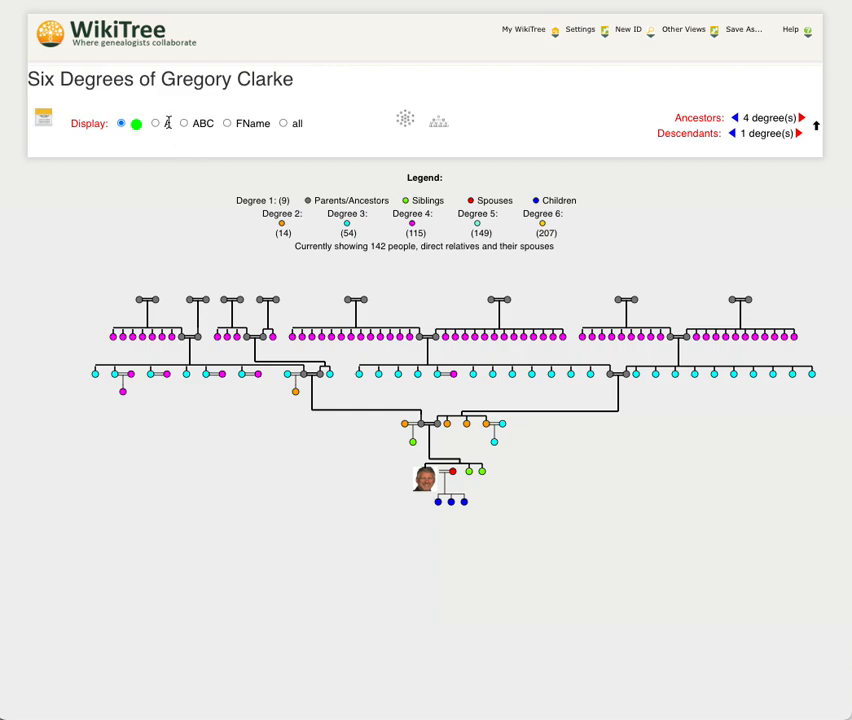
Select the 'all' Display option to show name boxes with life years.
{"action": "left_click", "coordinate": [284, 123]}
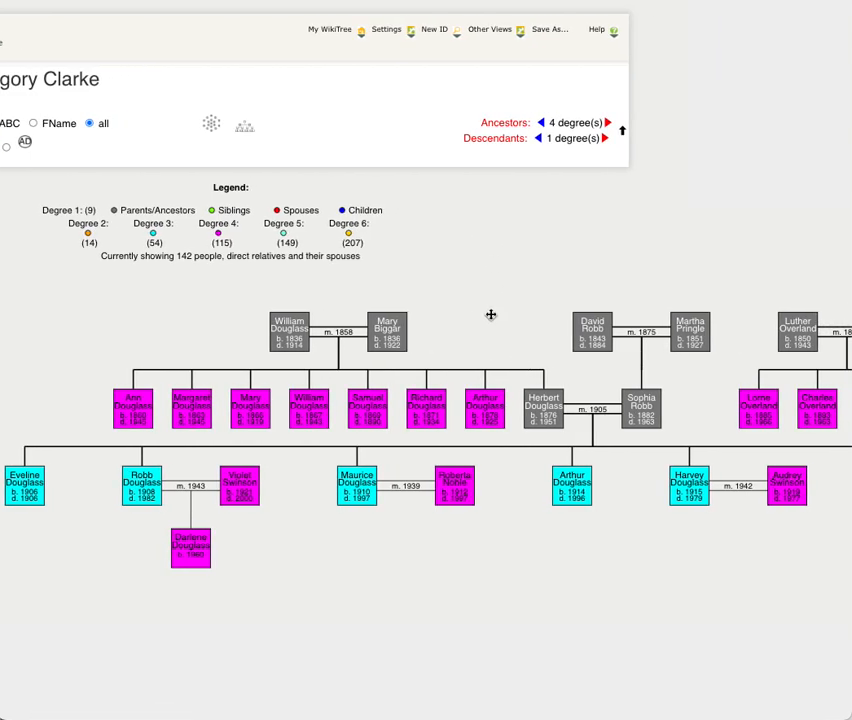
{"action": "mouse_move", "coordinate": [336, 306]}
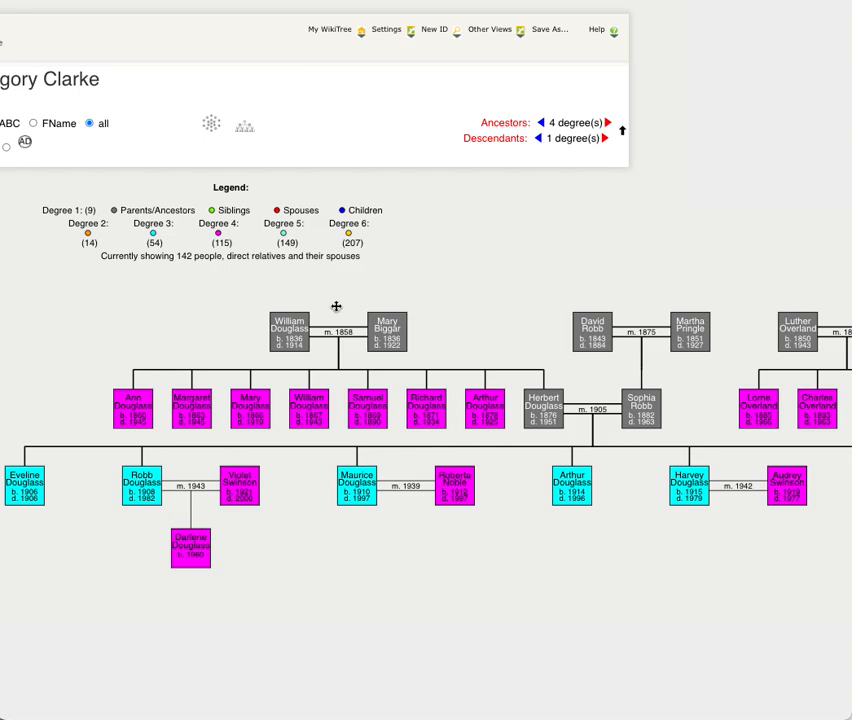
{"action": "mouse_move", "coordinate": [338, 332]}
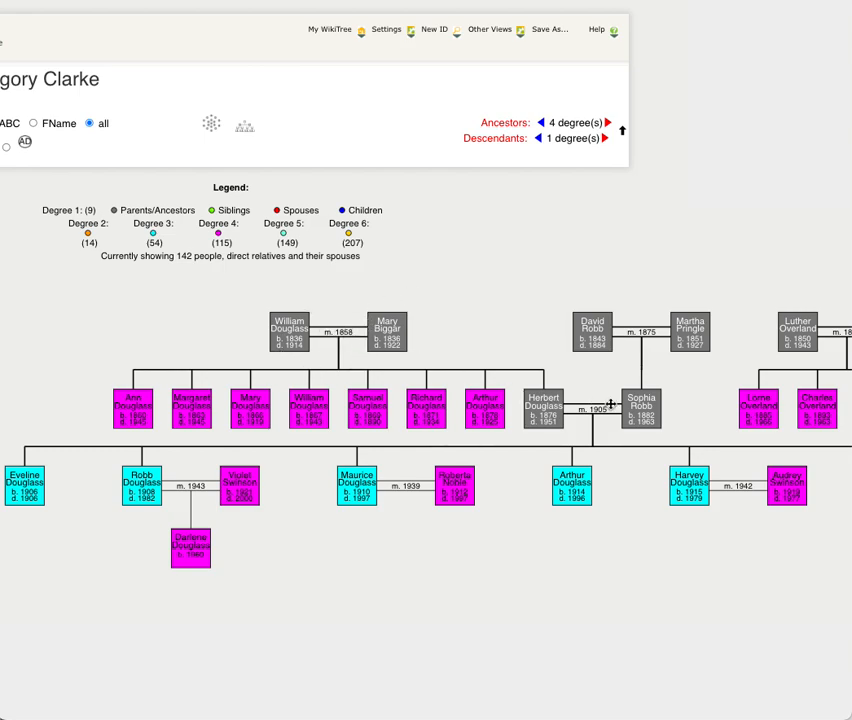
{"action": "scroll", "scroll_direction": "down", "scroll_amount": 3}
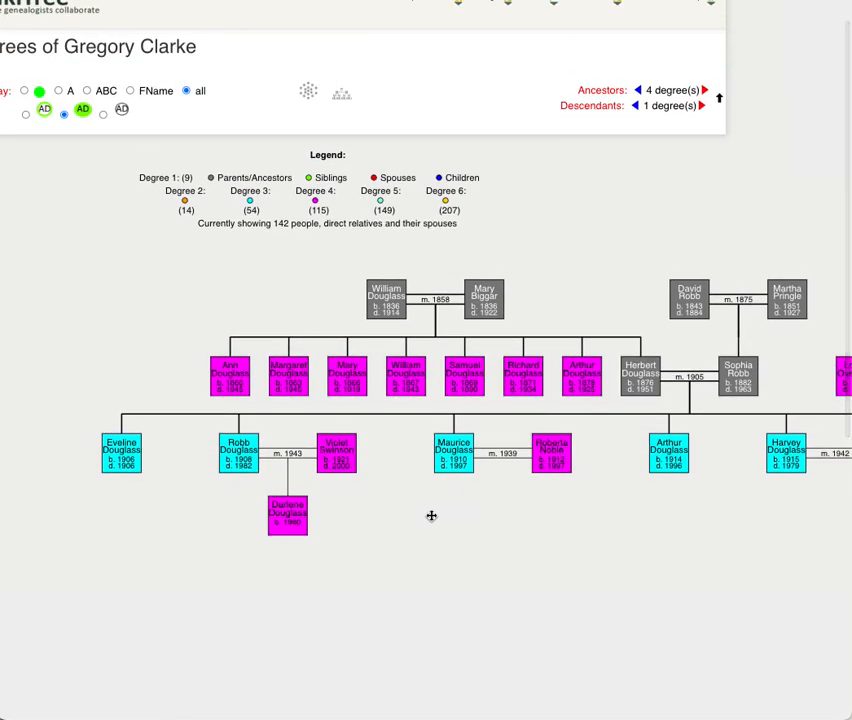
{"action": "mouse_move", "coordinate": [541, 224]}
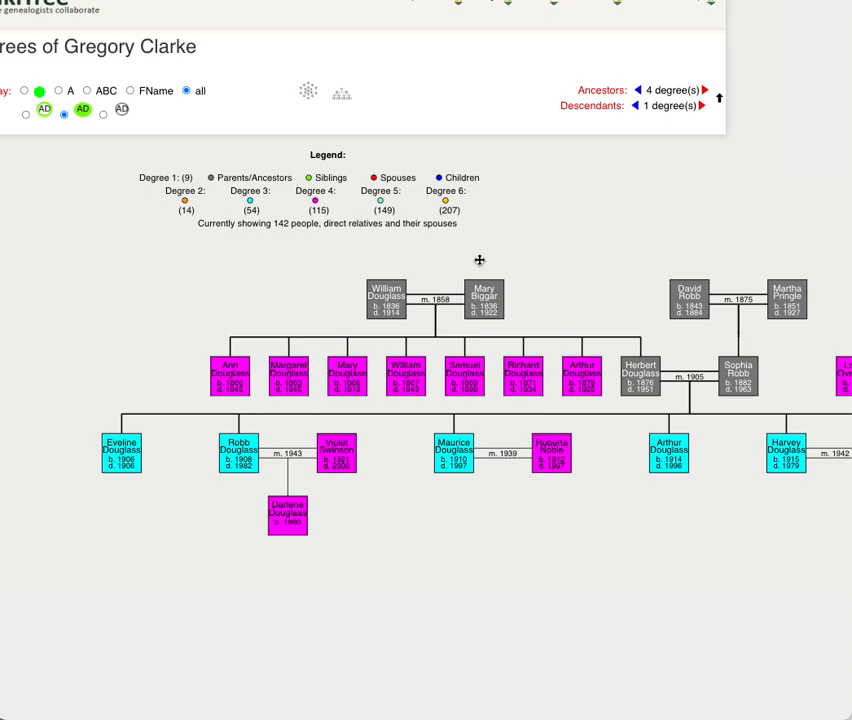
{"action": "mouse_move", "coordinate": [209, 271]}
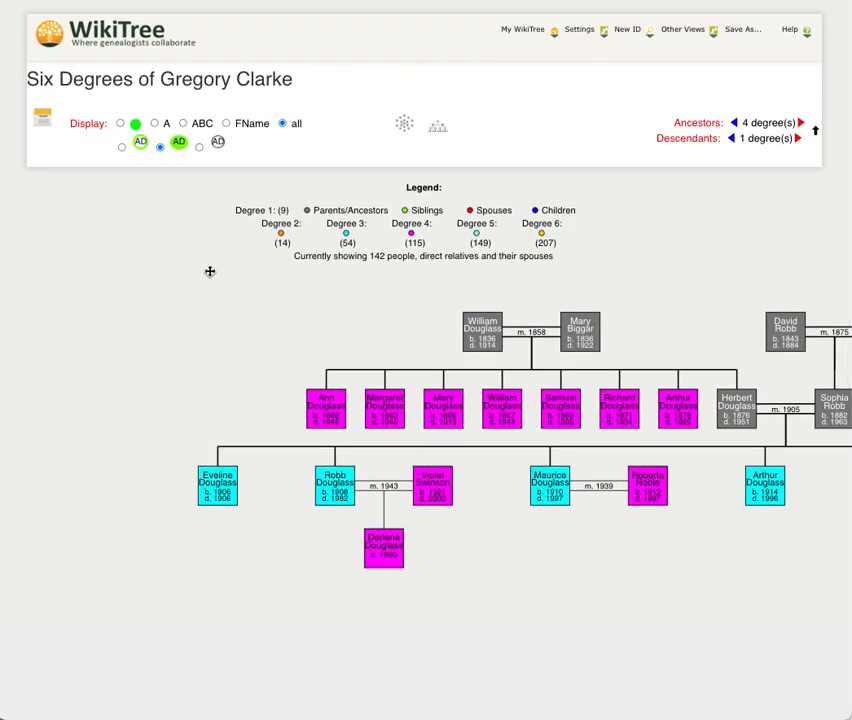
{"action": "left_click", "coordinate": [576, 28]}
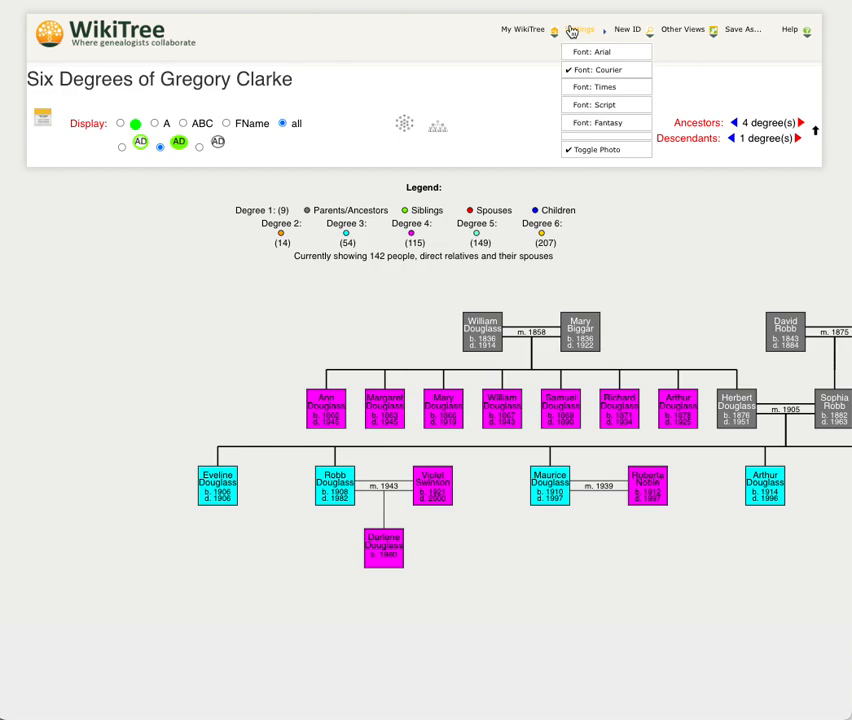
{"action": "left_click", "coordinate": [601, 105]}
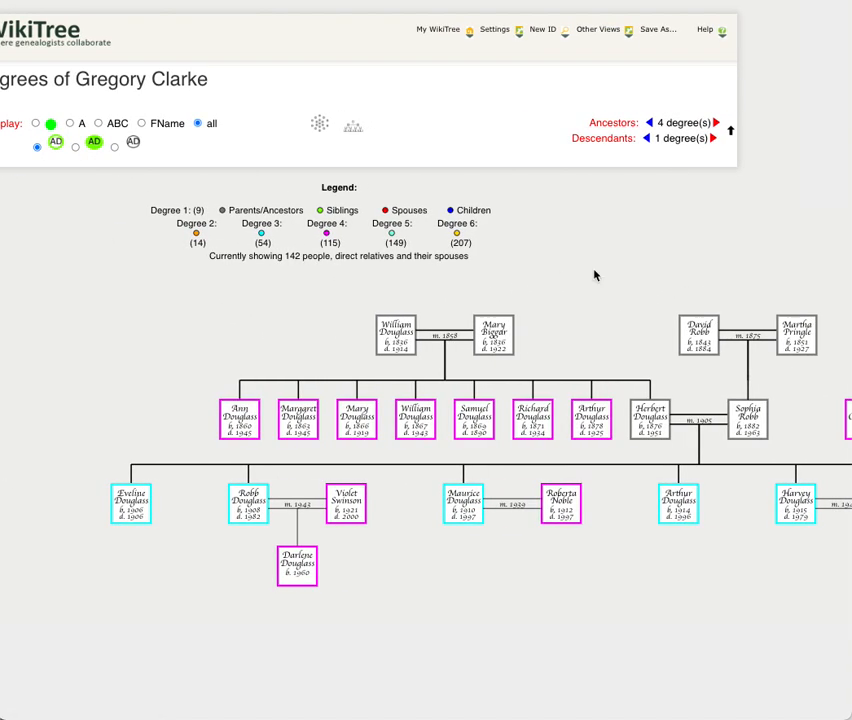
{"action": "mouse_move", "coordinate": [547, 233]}
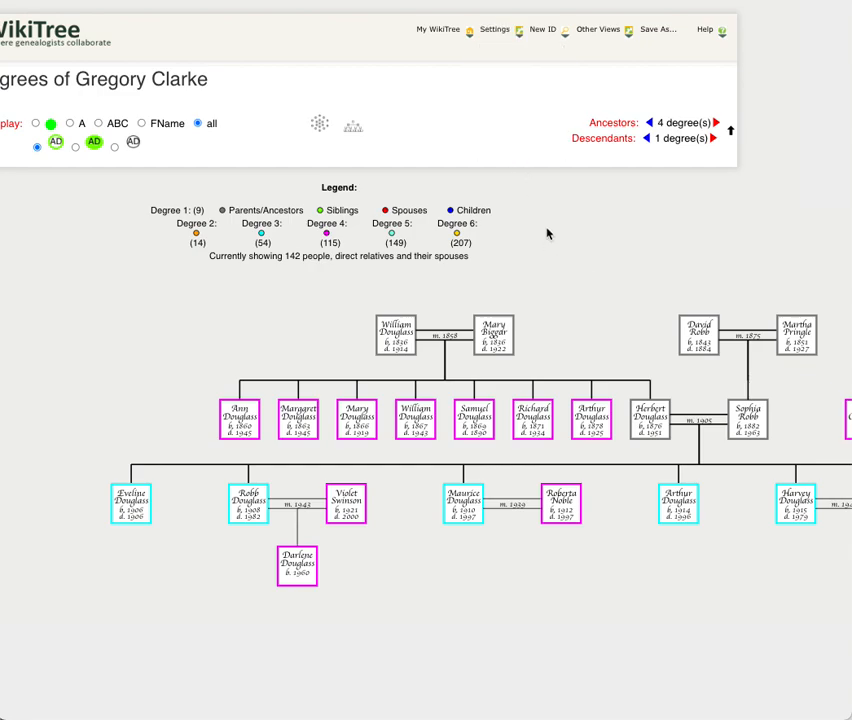
{"action": "scroll", "scroll_direction": "down", "scroll_amount": 3}
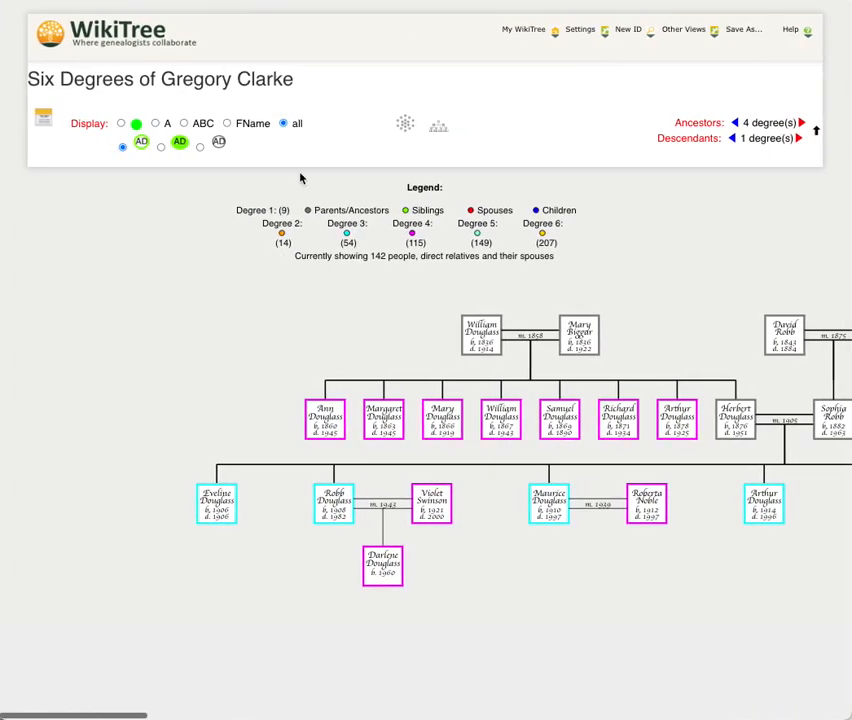
{"action": "left_click", "coordinate": [577, 28]}
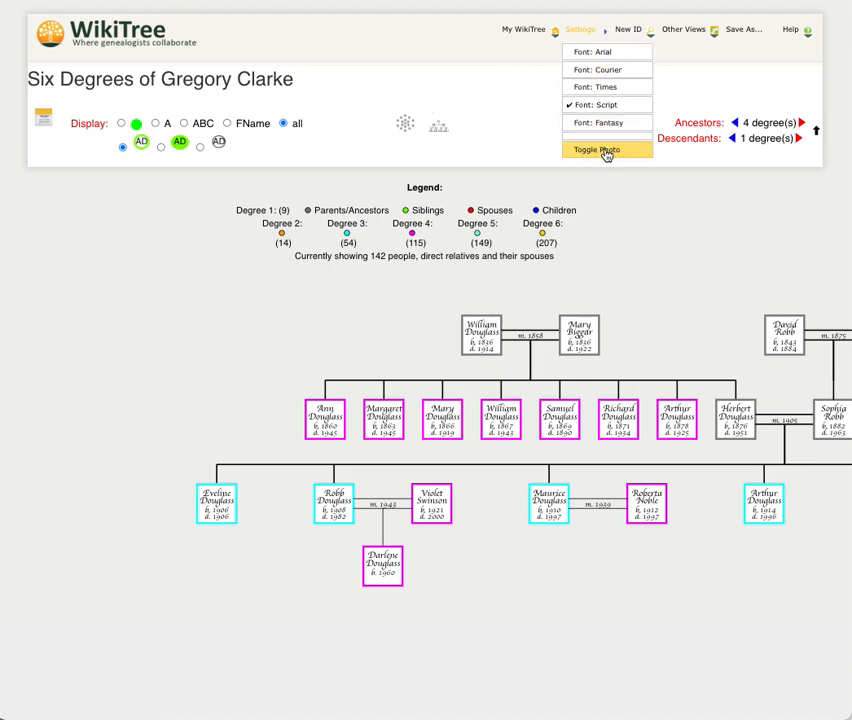
{"action": "left_click", "coordinate": [679, 28]}
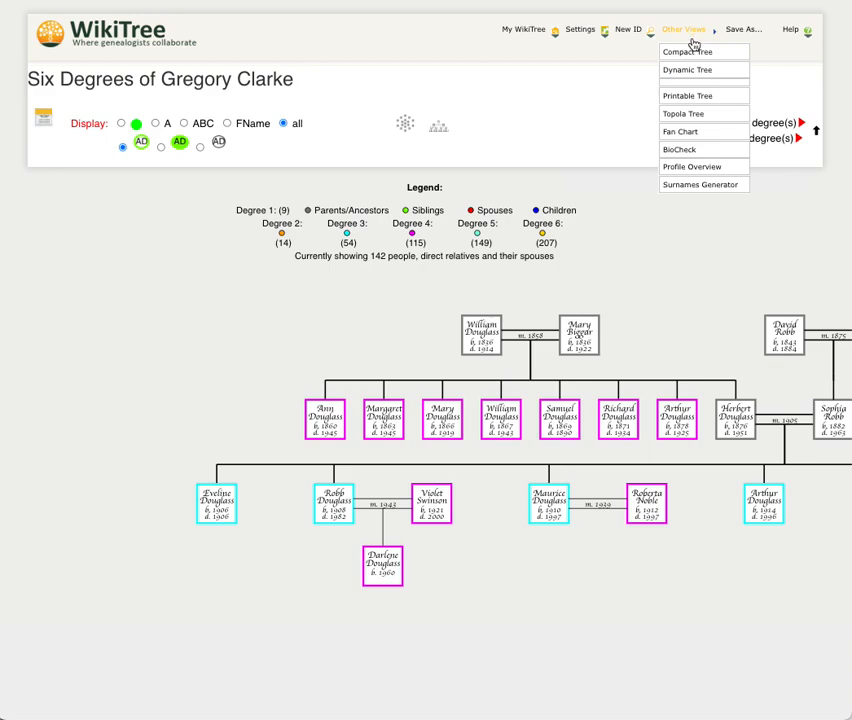
{"action": "mouse_move", "coordinate": [693, 51]}
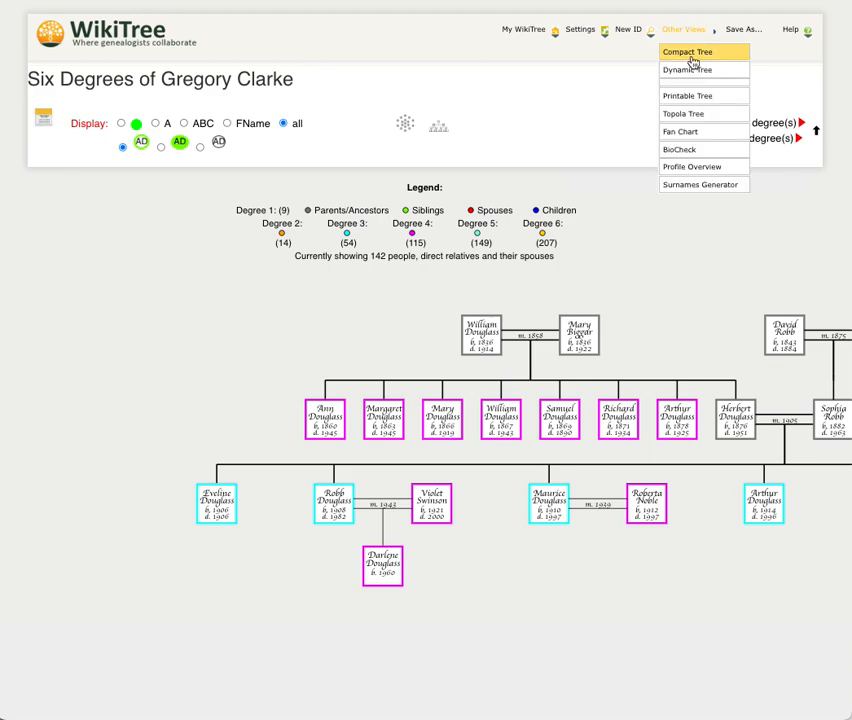
{"action": "mouse_move", "coordinate": [703, 72]}
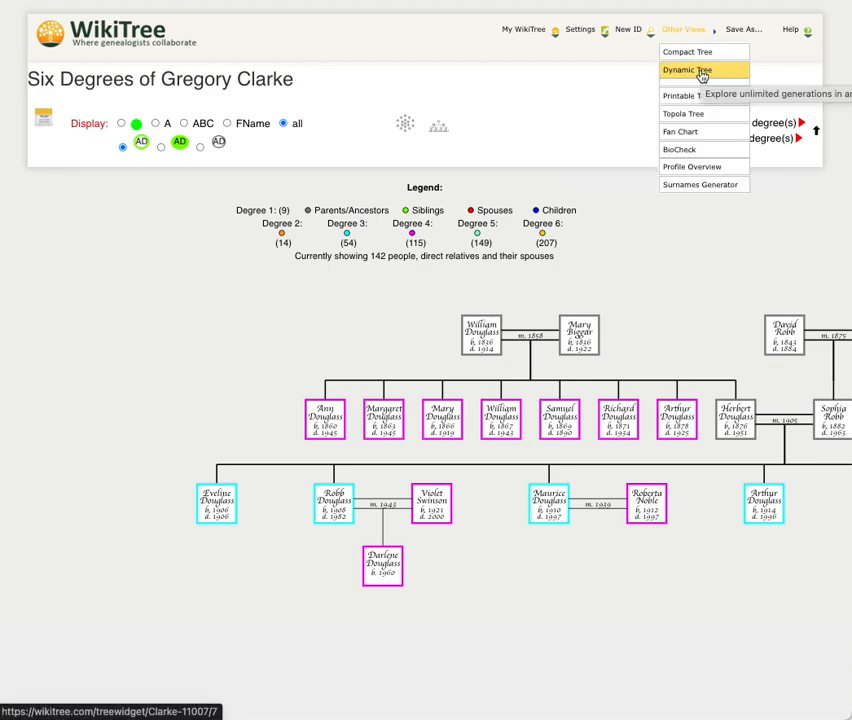
{"action": "left_click", "coordinate": [700, 69]}
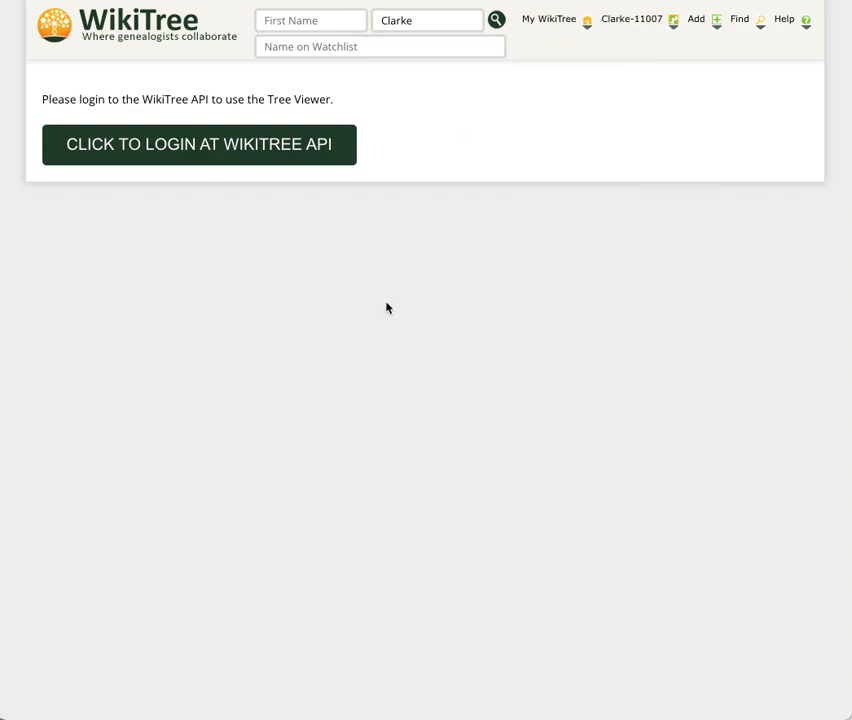
{"action": "left_click", "coordinate": [199, 144]}
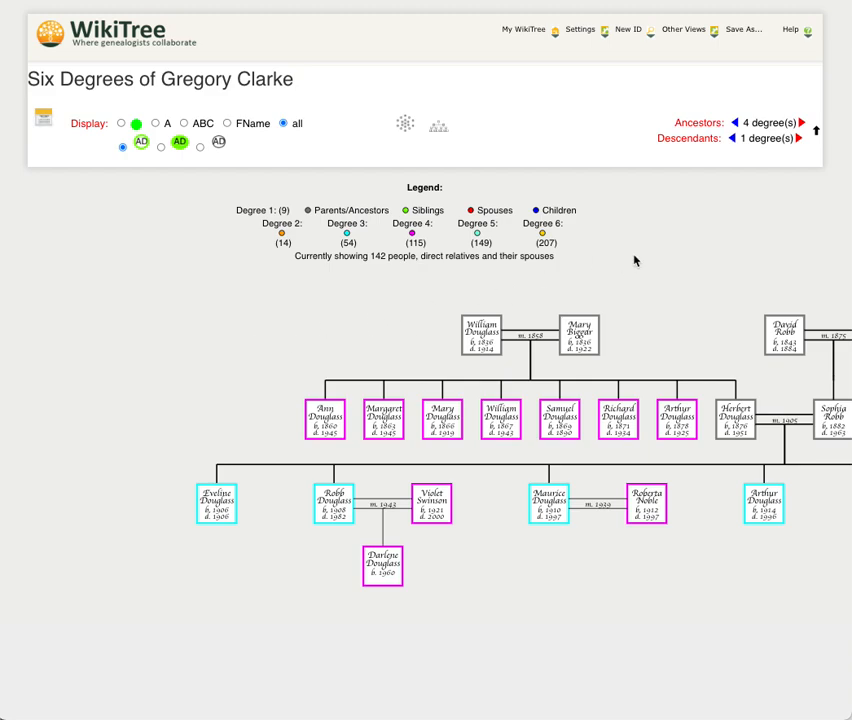
{"action": "scroll", "scroll_direction": "right", "scroll_amount": 3}
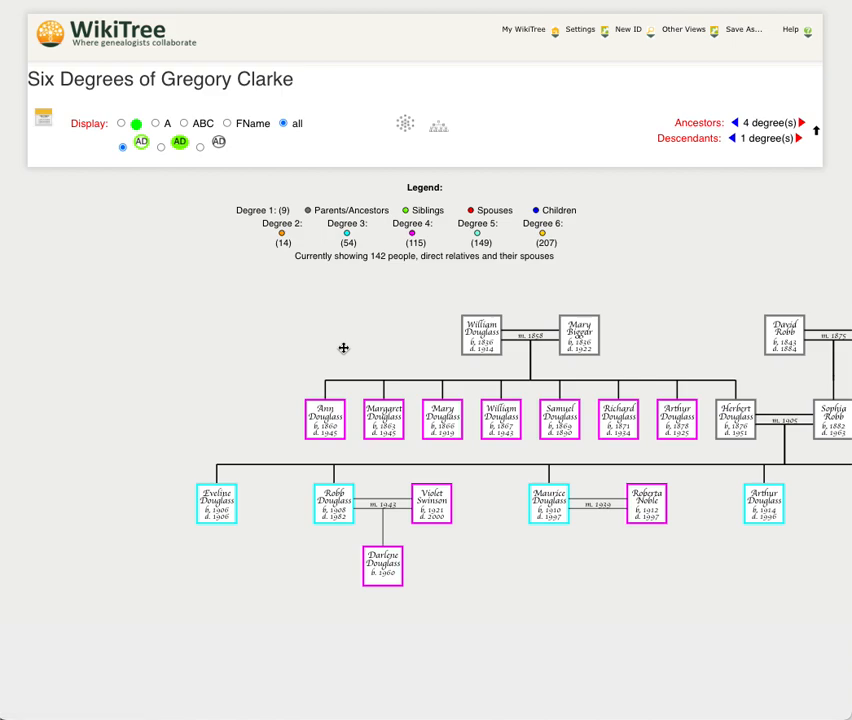
Save the family tree as a Simple PDF (SixDegrees-Clarke) and zoom in to read names.
{"action": "left_click", "coordinate": [739, 25]}
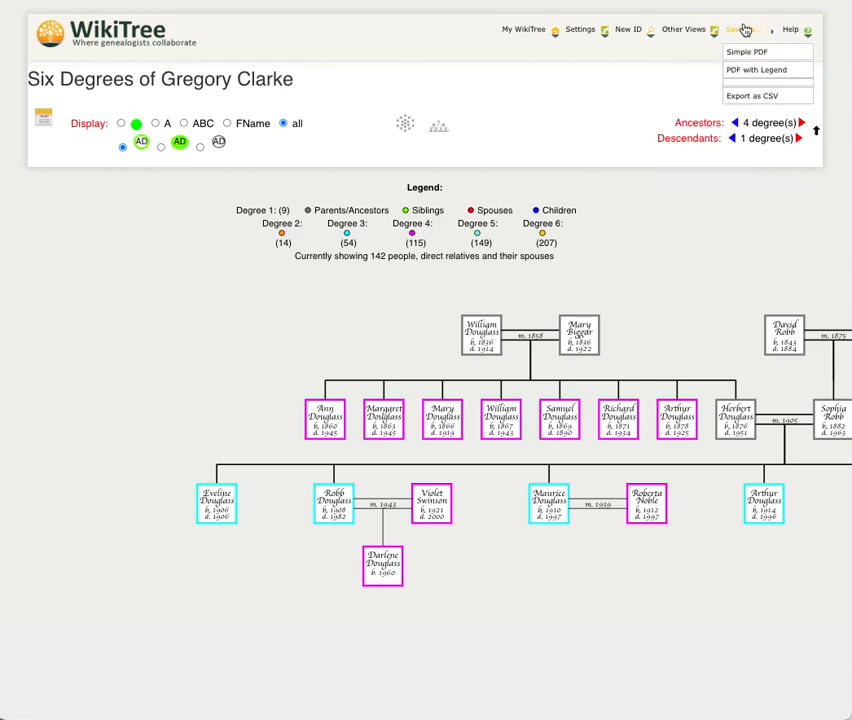
{"action": "mouse_move", "coordinate": [752, 52]}
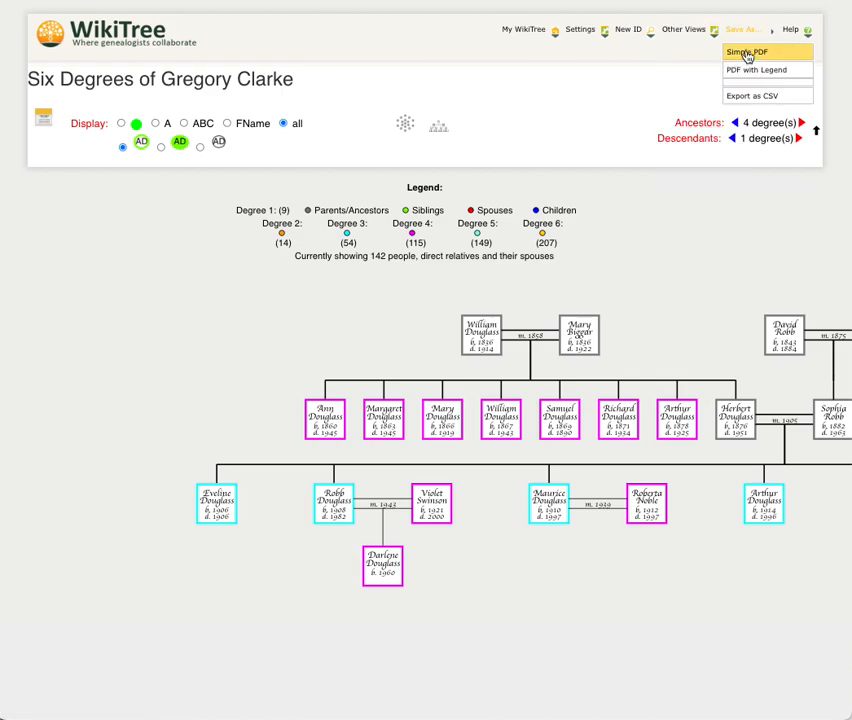
{"action": "left_click", "coordinate": [748, 55]}
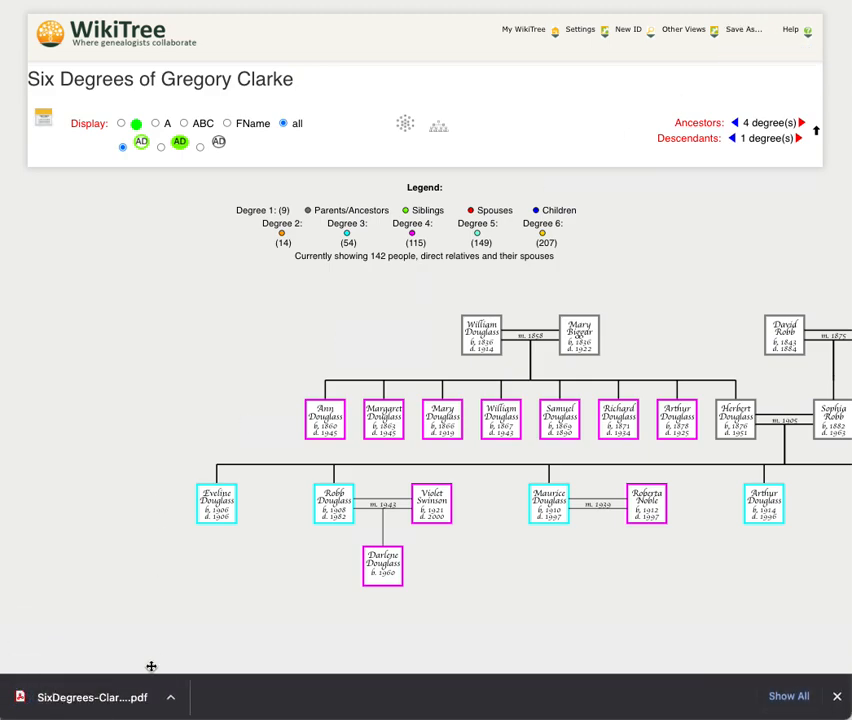
{"action": "left_click", "coordinate": [87, 697]}
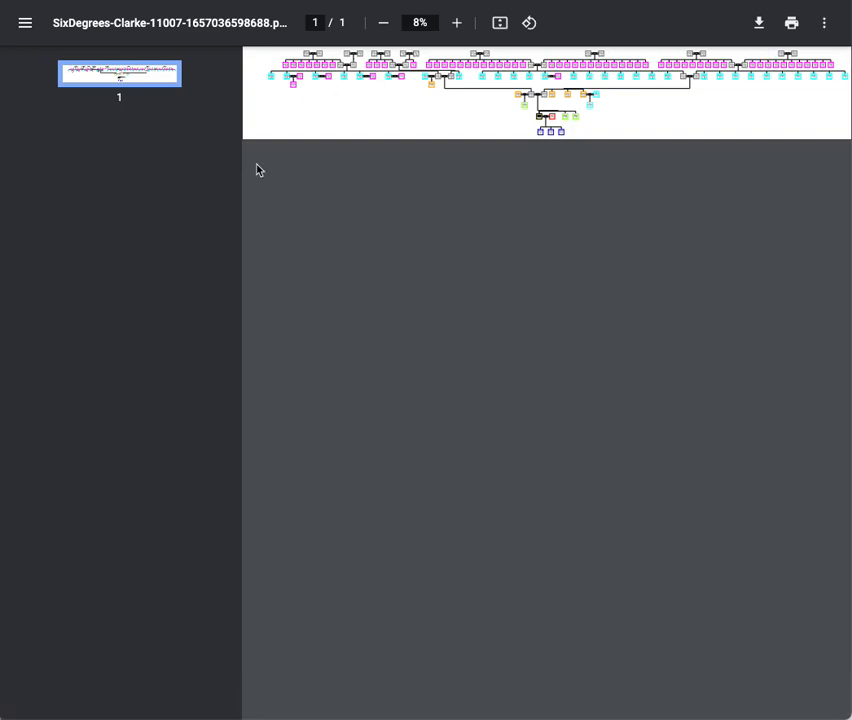
{"action": "mouse_move", "coordinate": [425, 130]}
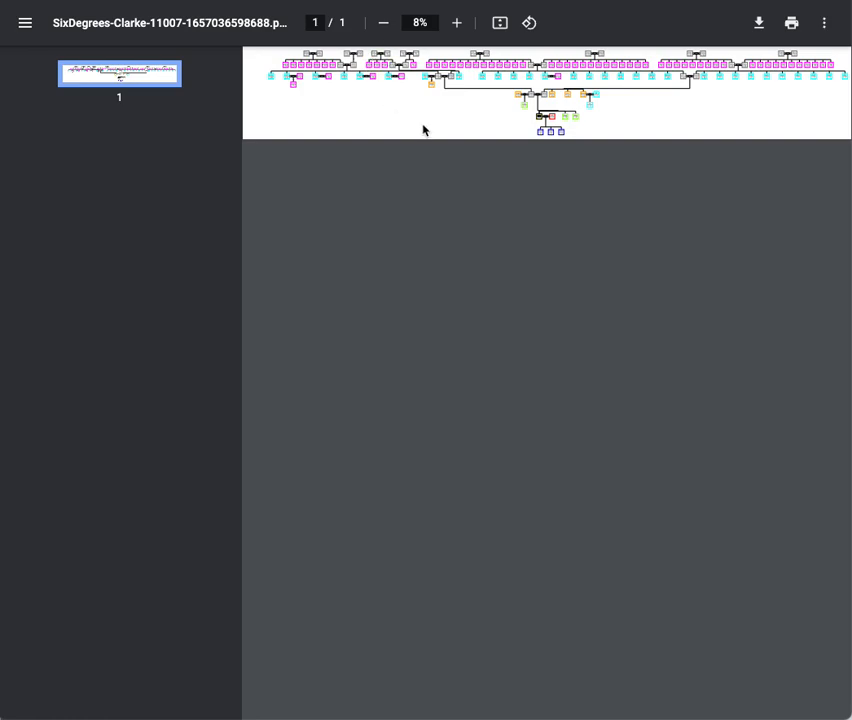
{"action": "left_click", "coordinate": [432, 20]}
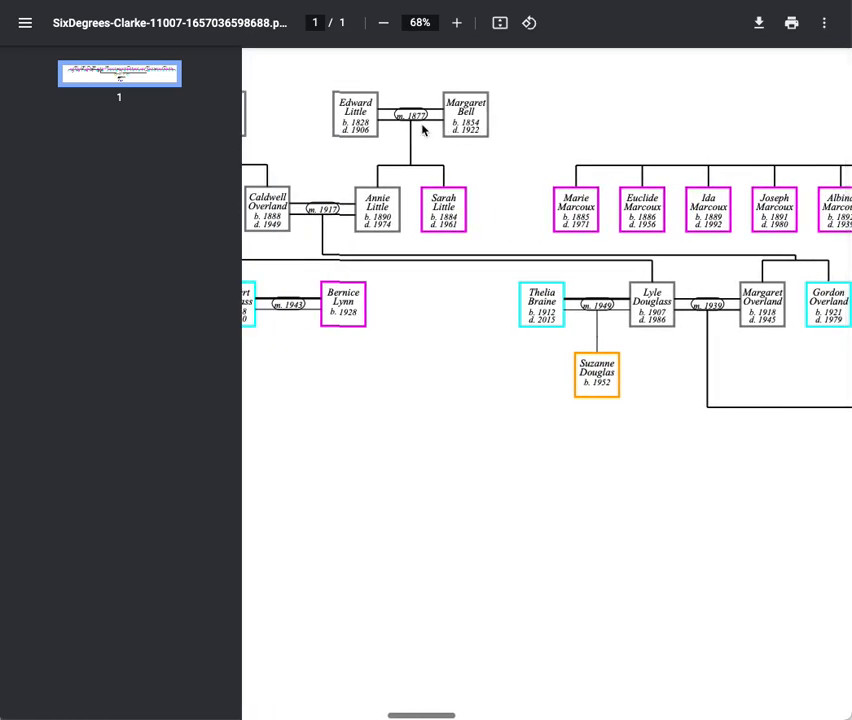
{"action": "mouse_move", "coordinate": [67, 297]}
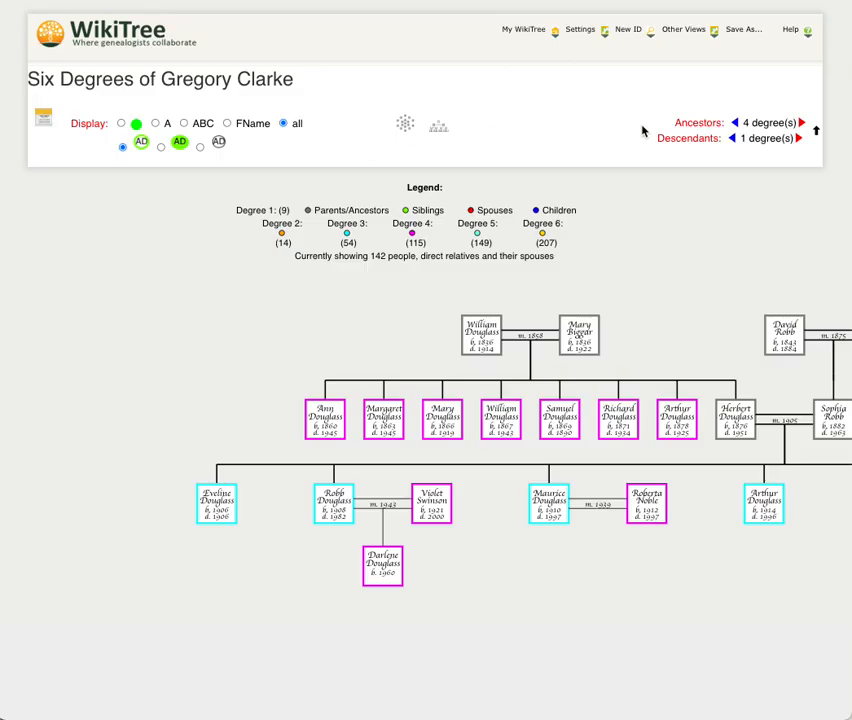
Switch to the four-degree ring view, save it as PDF with Legend, and review it.
{"action": "left_click", "coordinate": [403, 123]}
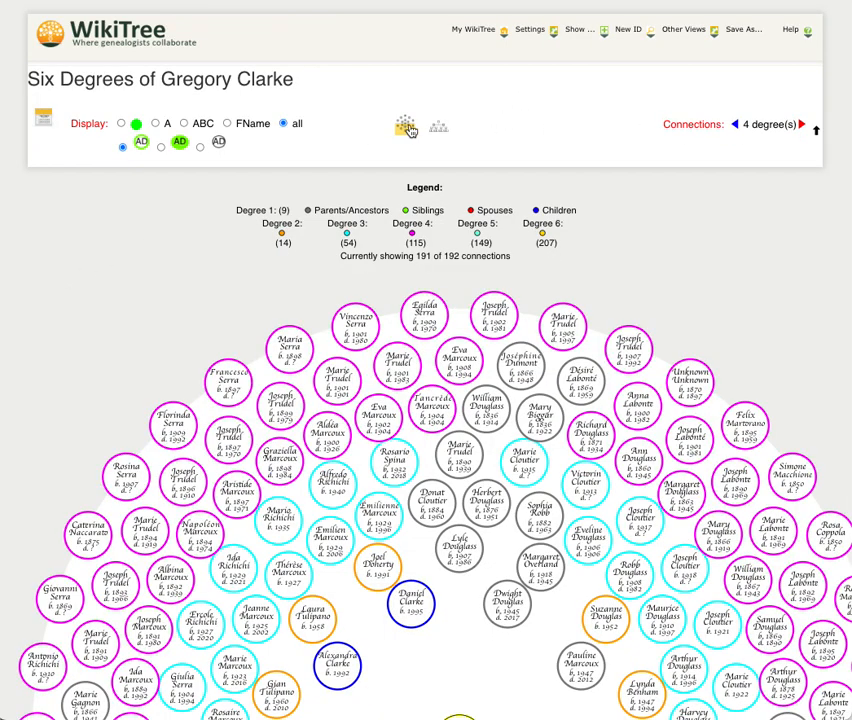
{"action": "left_click", "coordinate": [743, 28]}
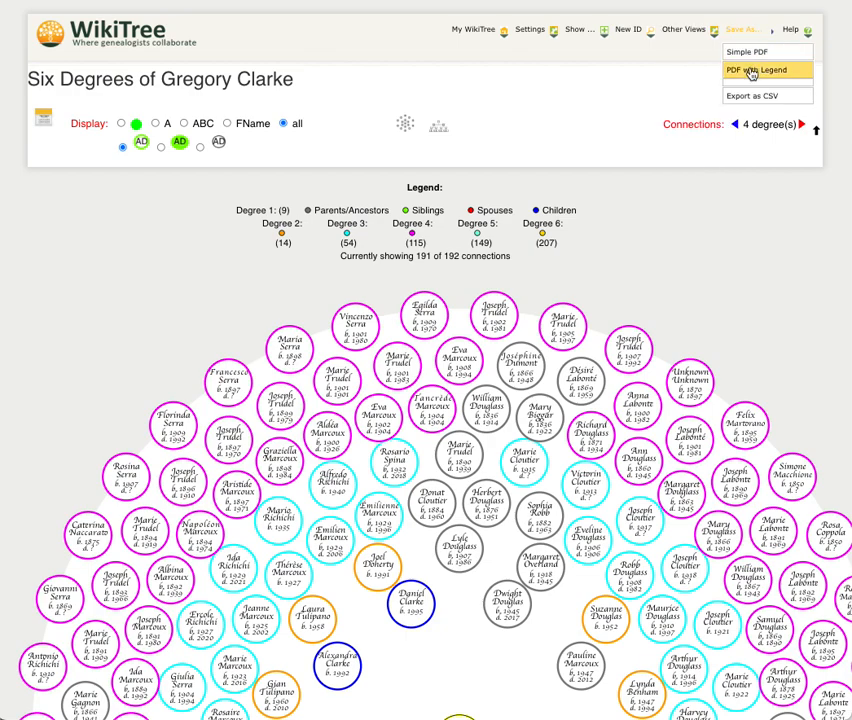
{"action": "left_click", "coordinate": [760, 71]}
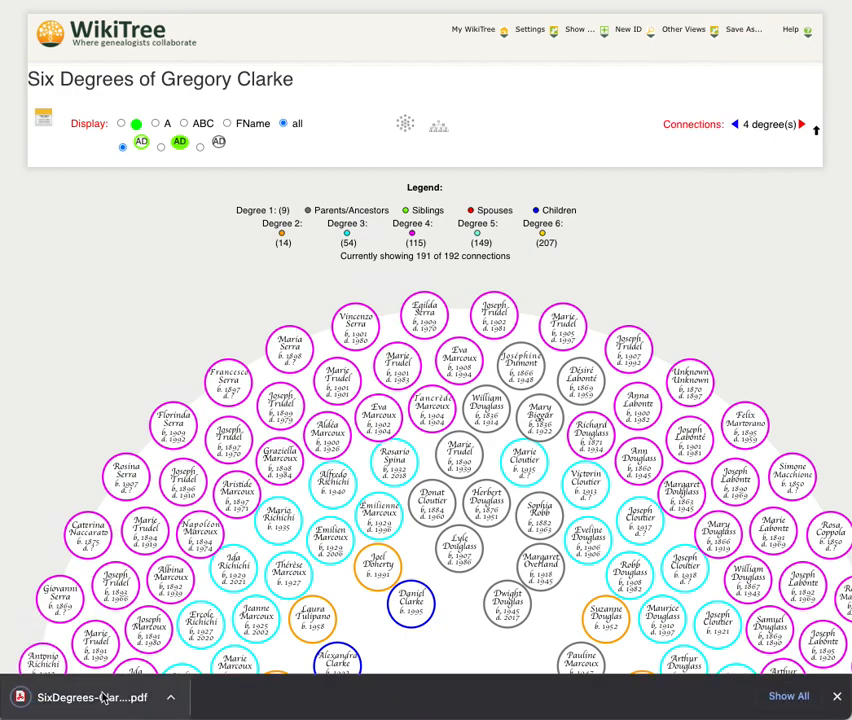
{"action": "left_click", "coordinate": [100, 699]}
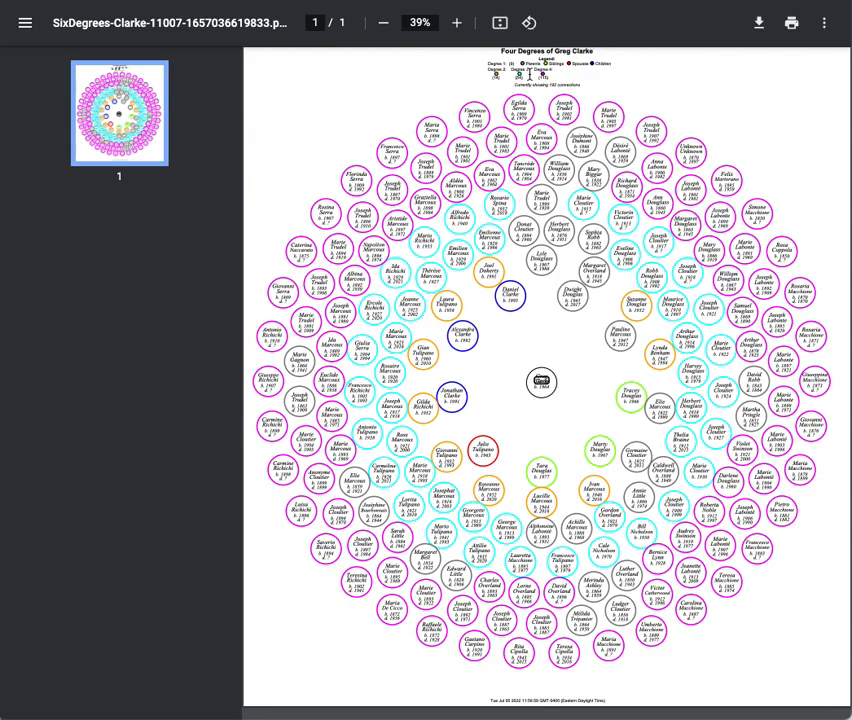
{"action": "mouse_move", "coordinate": [499, 663]}
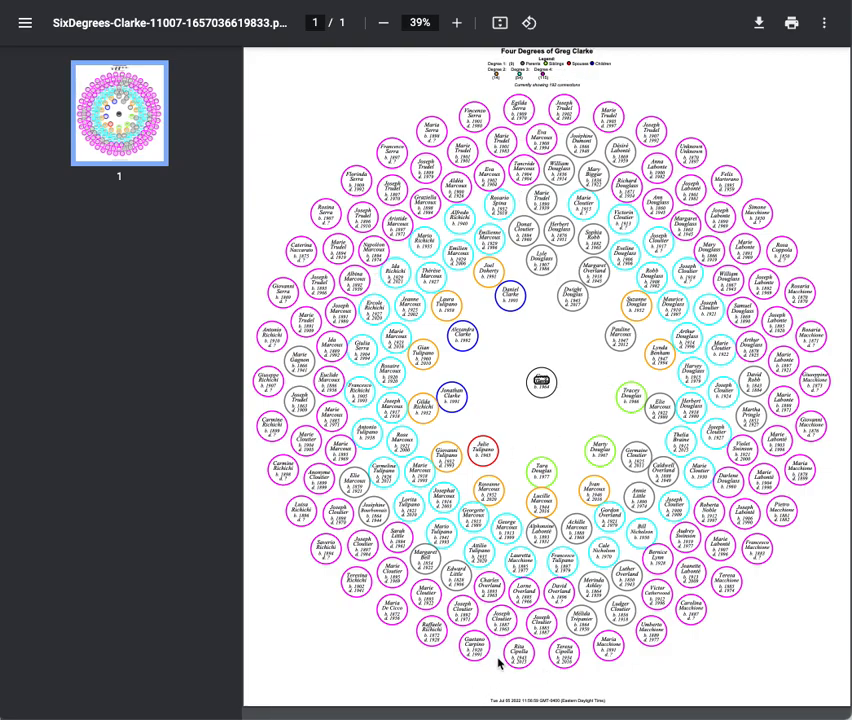
{"action": "left_click", "coordinate": [456, 22]}
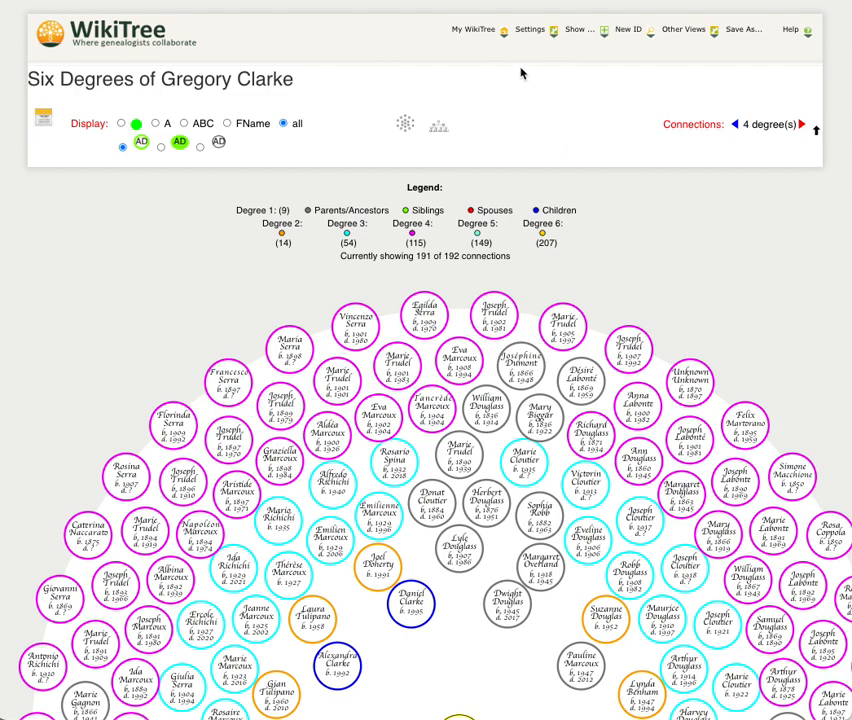
{"action": "mouse_move", "coordinate": [564, 169]}
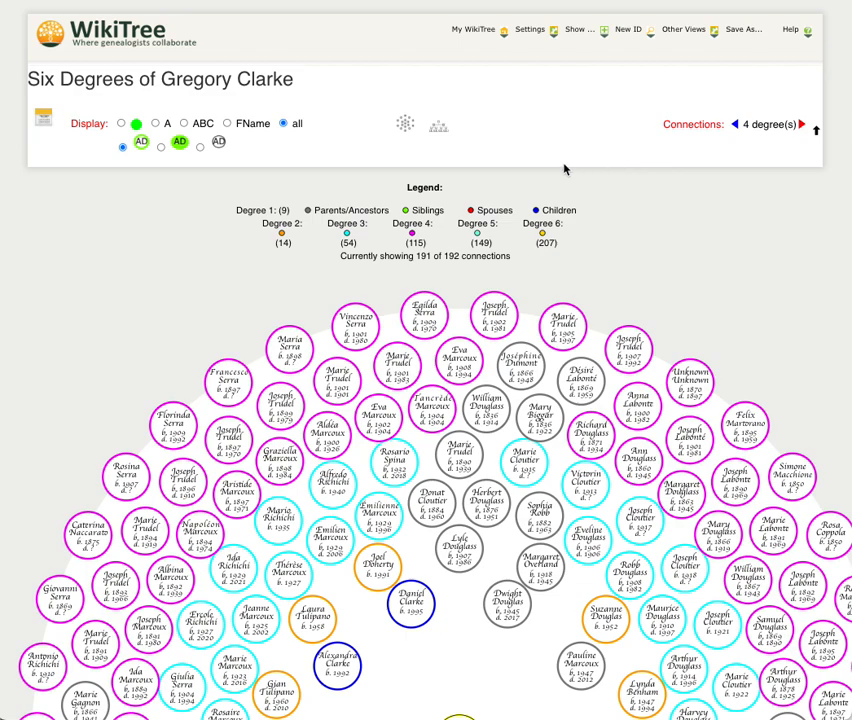
{"action": "mouse_move", "coordinate": [782, 66]}
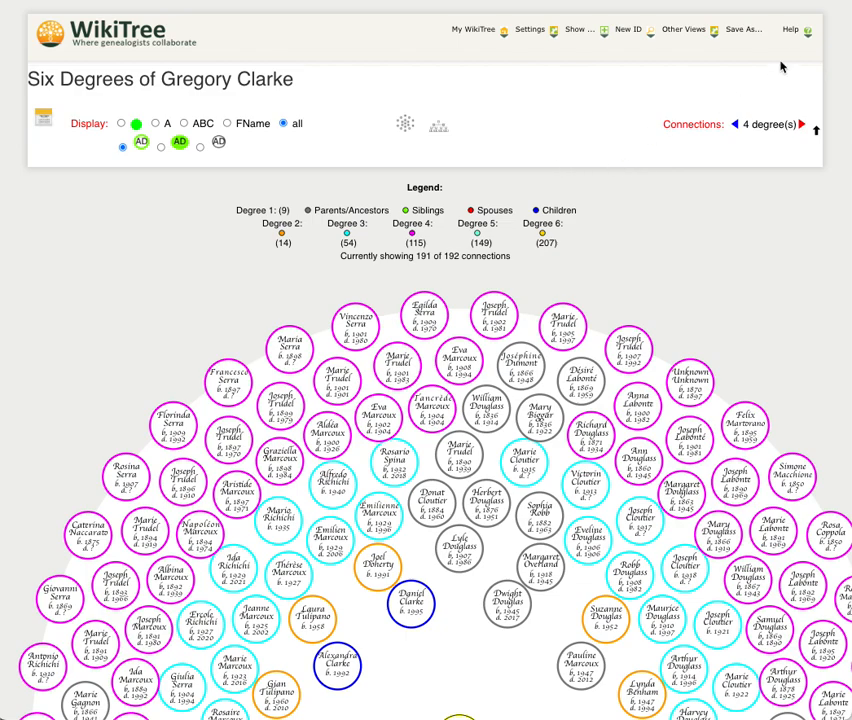
{"action": "left_click", "coordinate": [793, 27]}
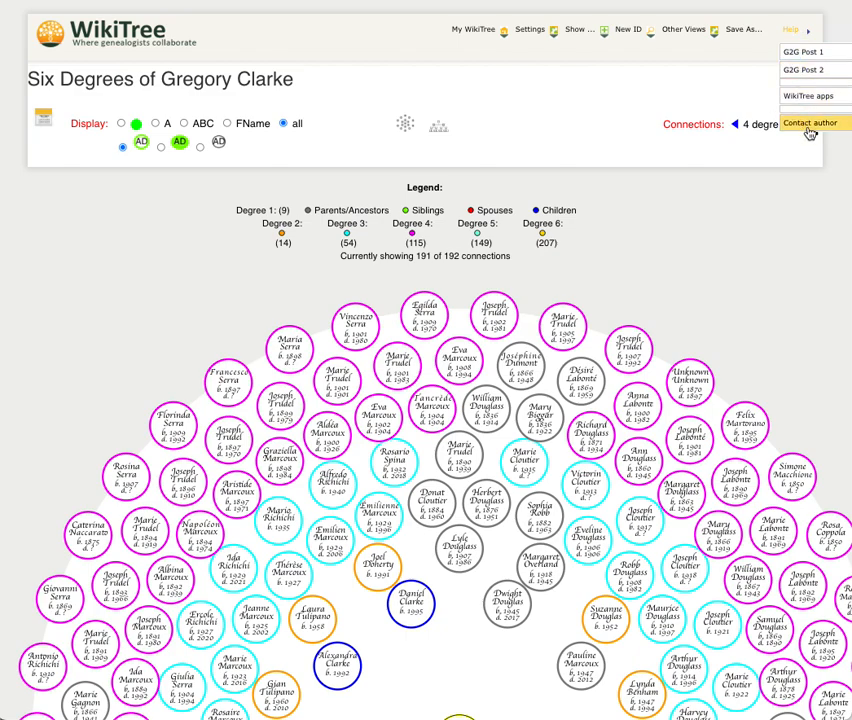
{"action": "left_click", "coordinate": [809, 123]}
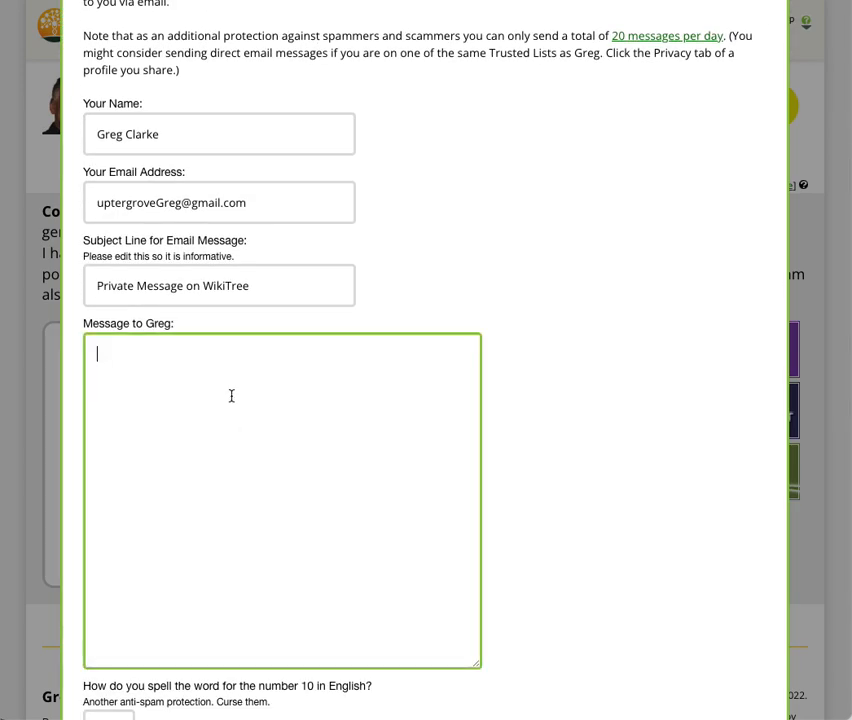
{"action": "scroll", "scroll_direction": "up", "scroll_amount": 3}
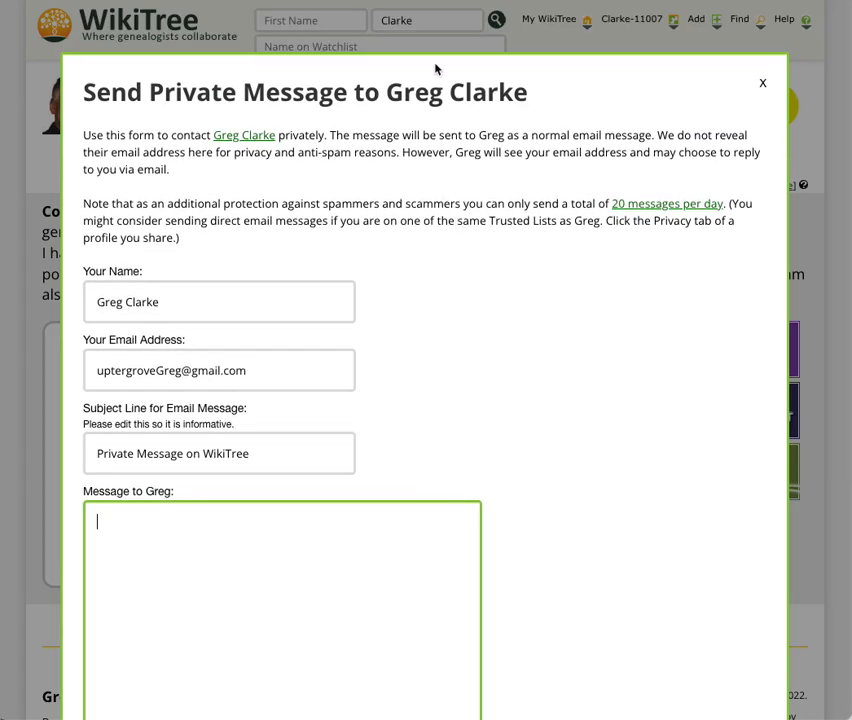
{"action": "mouse_move", "coordinate": [765, 83]}
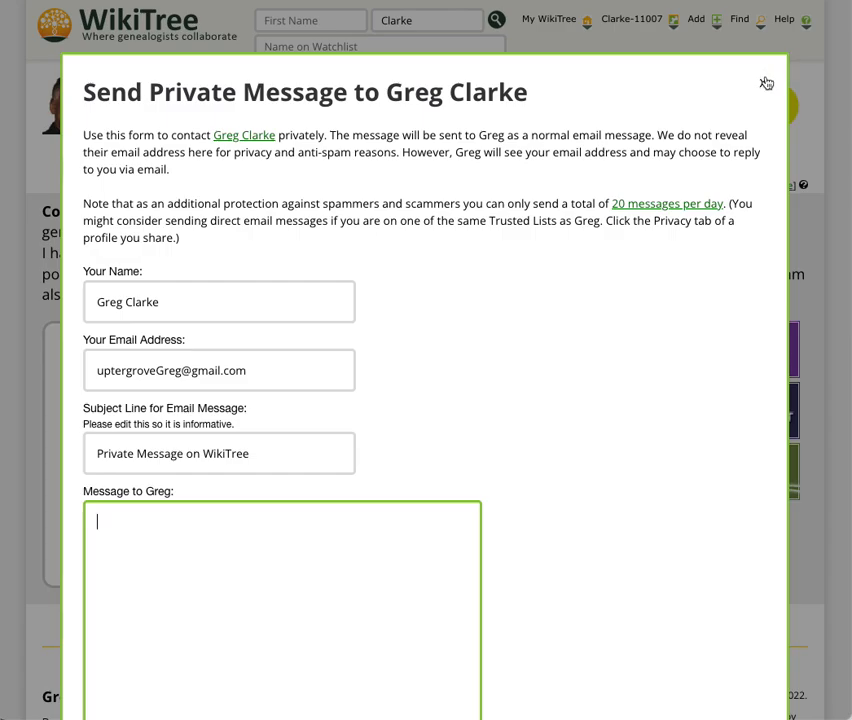
{"action": "left_click", "coordinate": [767, 82]}
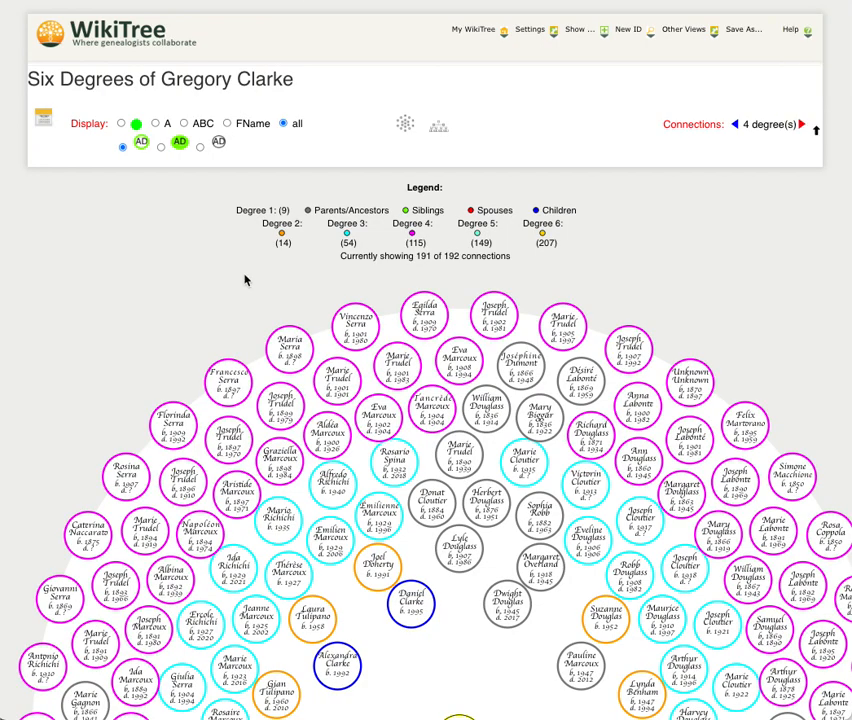
{"action": "mouse_move", "coordinate": [167, 294]}
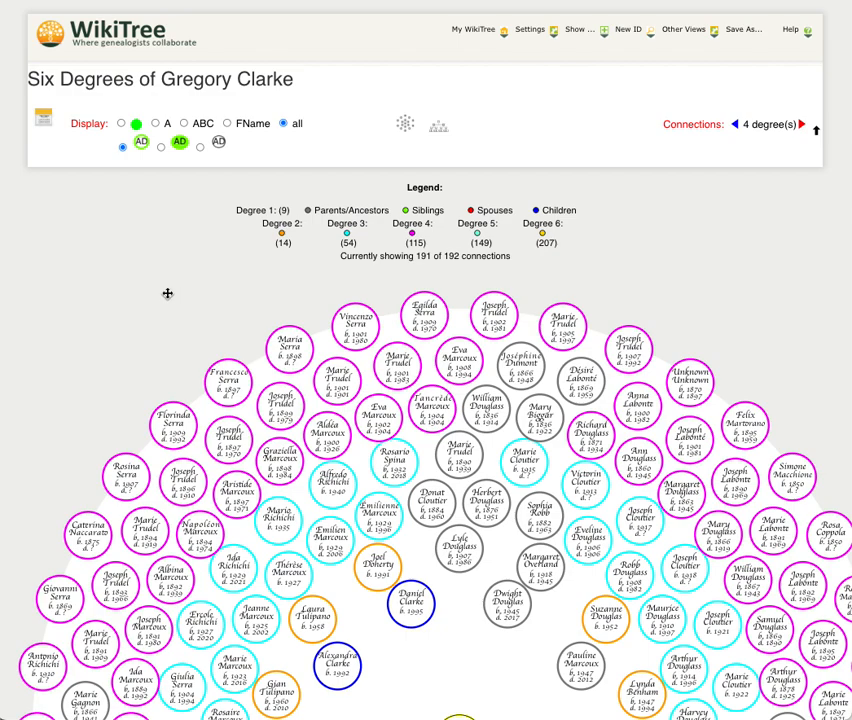